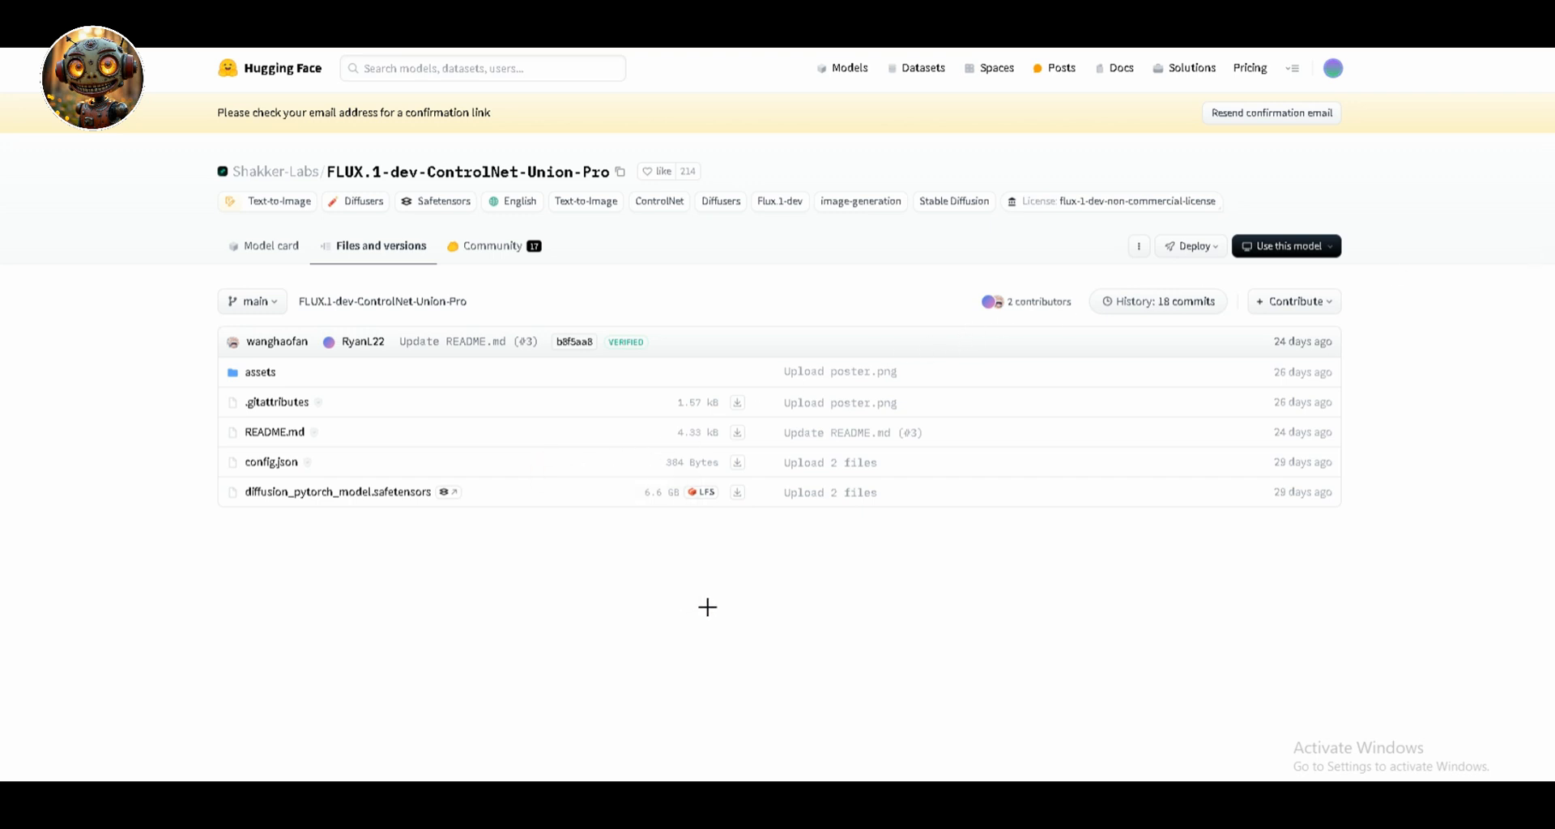
{"action": "mouse_move", "coordinate": [1017, 201]}
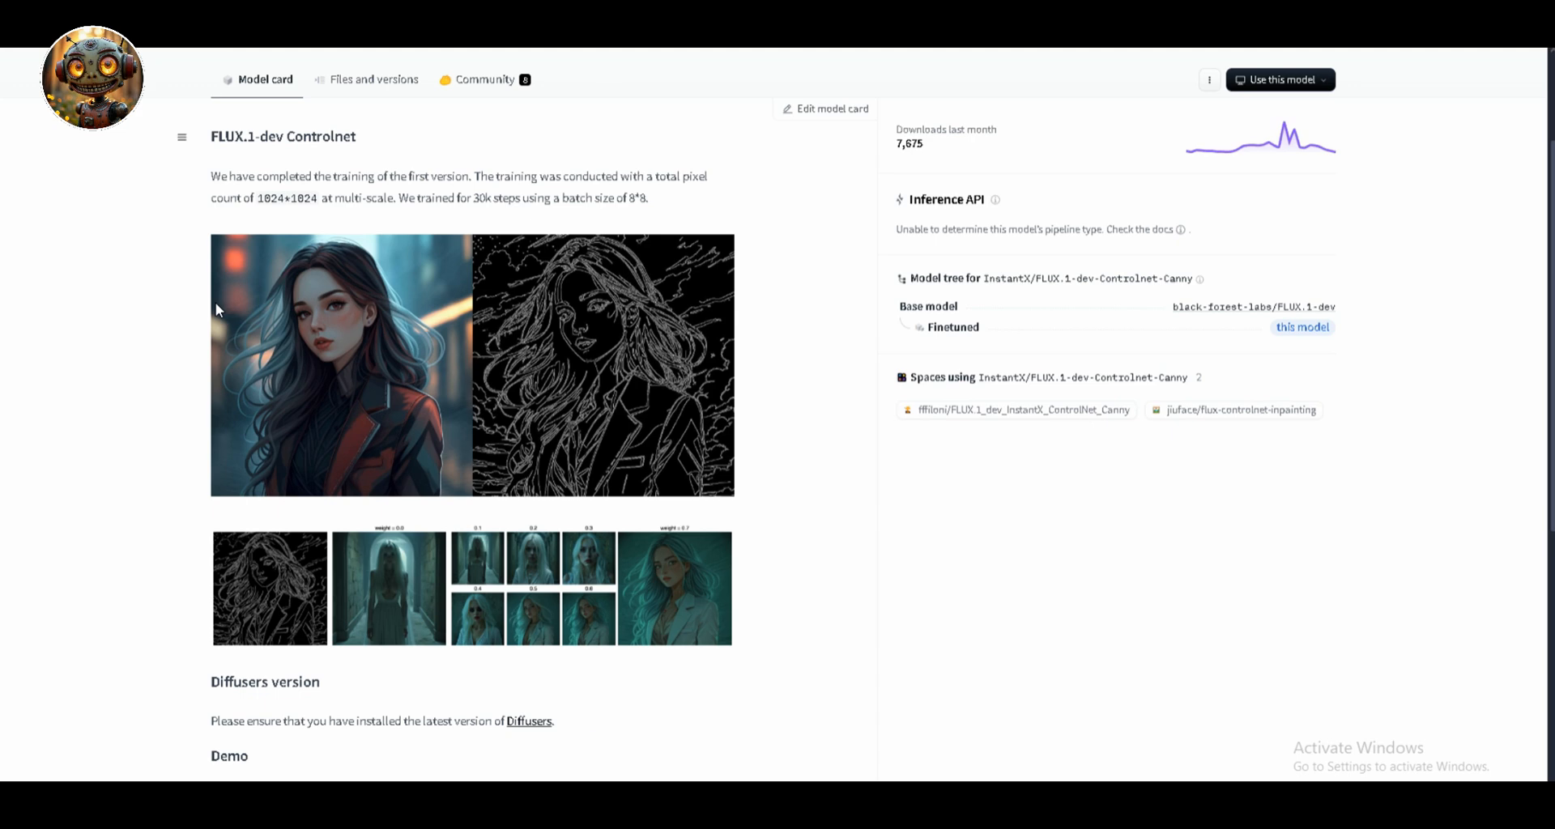
Scroll the lineart ControlNet model card down to its Performance examples
{"action": "scroll", "scroll_direction": "down", "scroll_amount": 3}
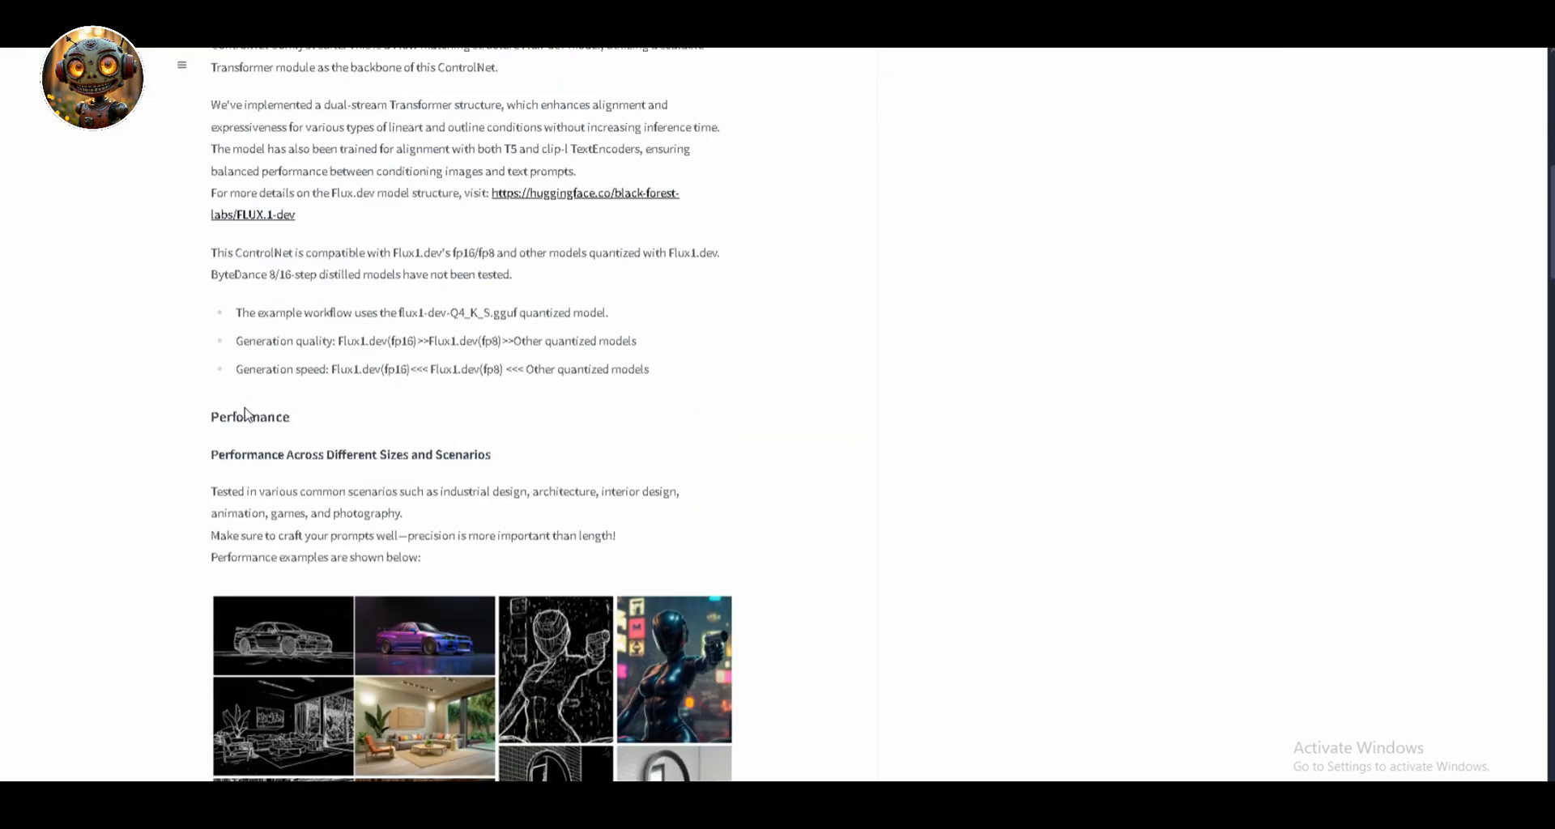
{"action": "scroll", "scroll_direction": "down", "scroll_amount": 3}
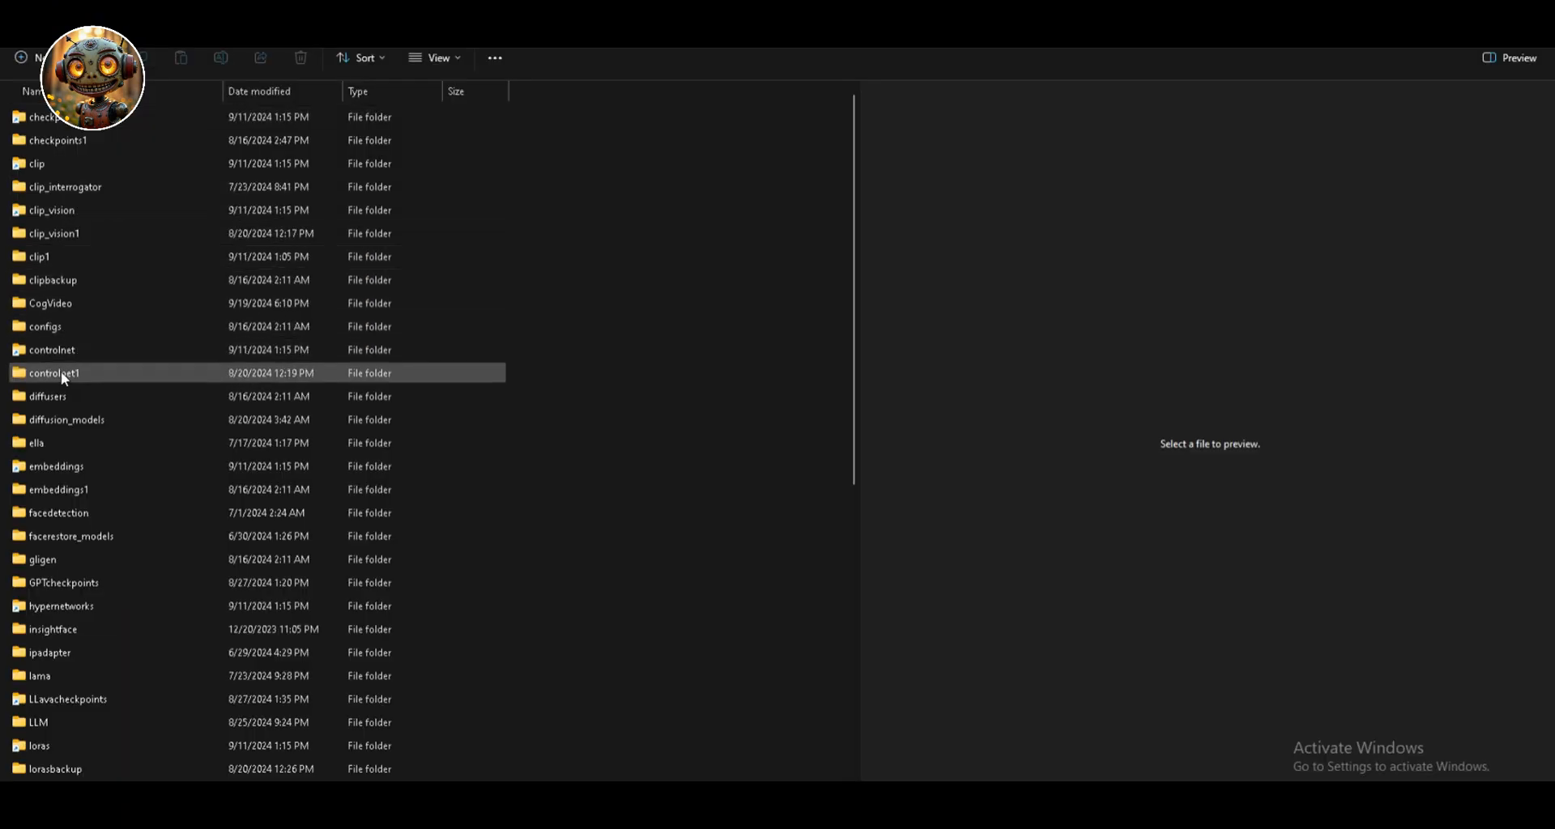
Enter the controlnet1 models folder, then bring up ComfyUI's Manager menu
{"action": "left_click", "coordinate": [53, 372]}
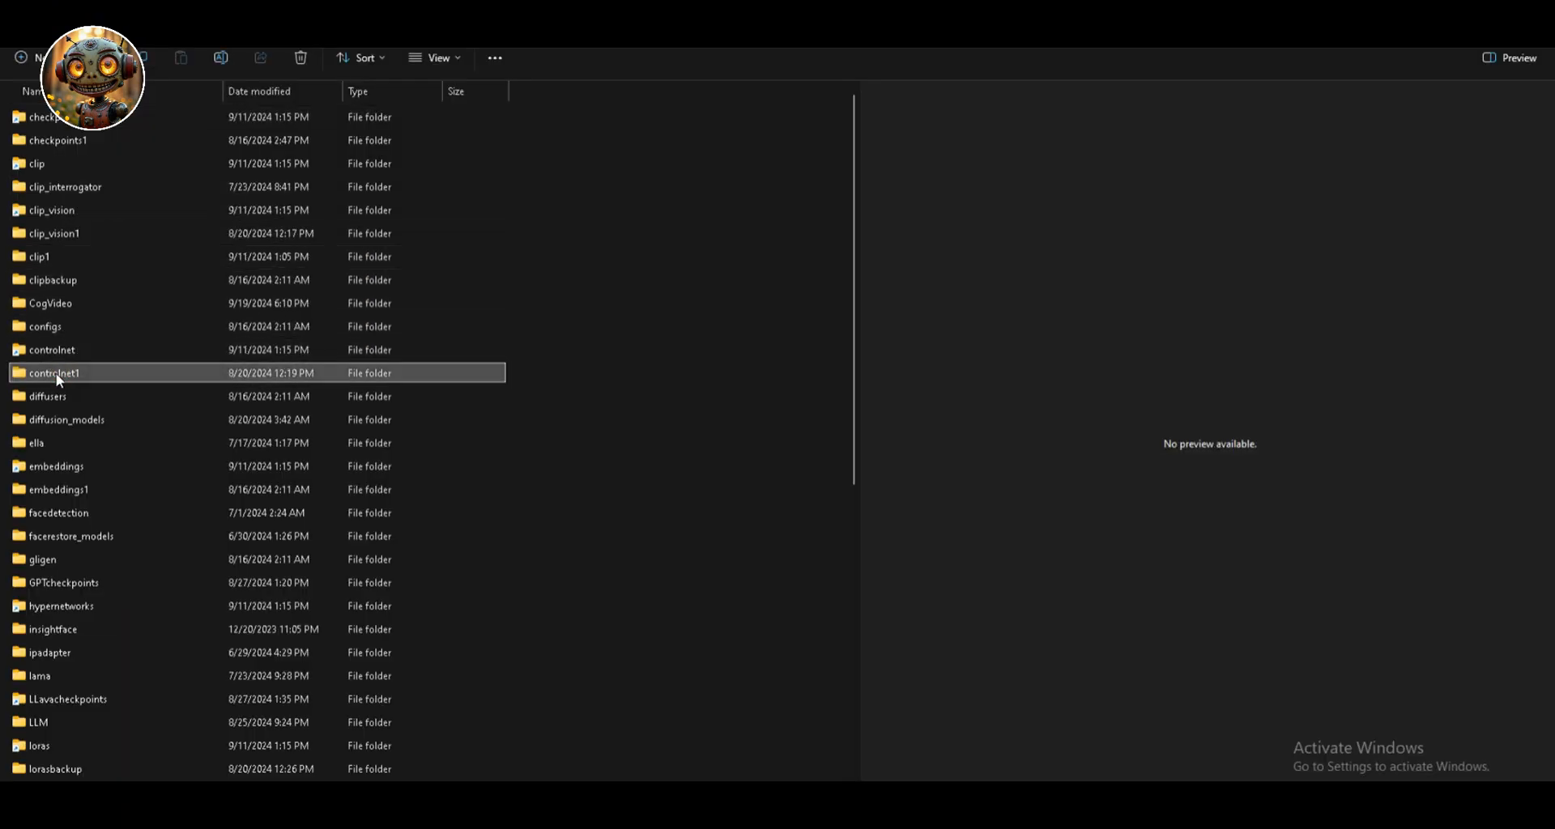
{"action": "double_click", "coordinate": [54, 372]}
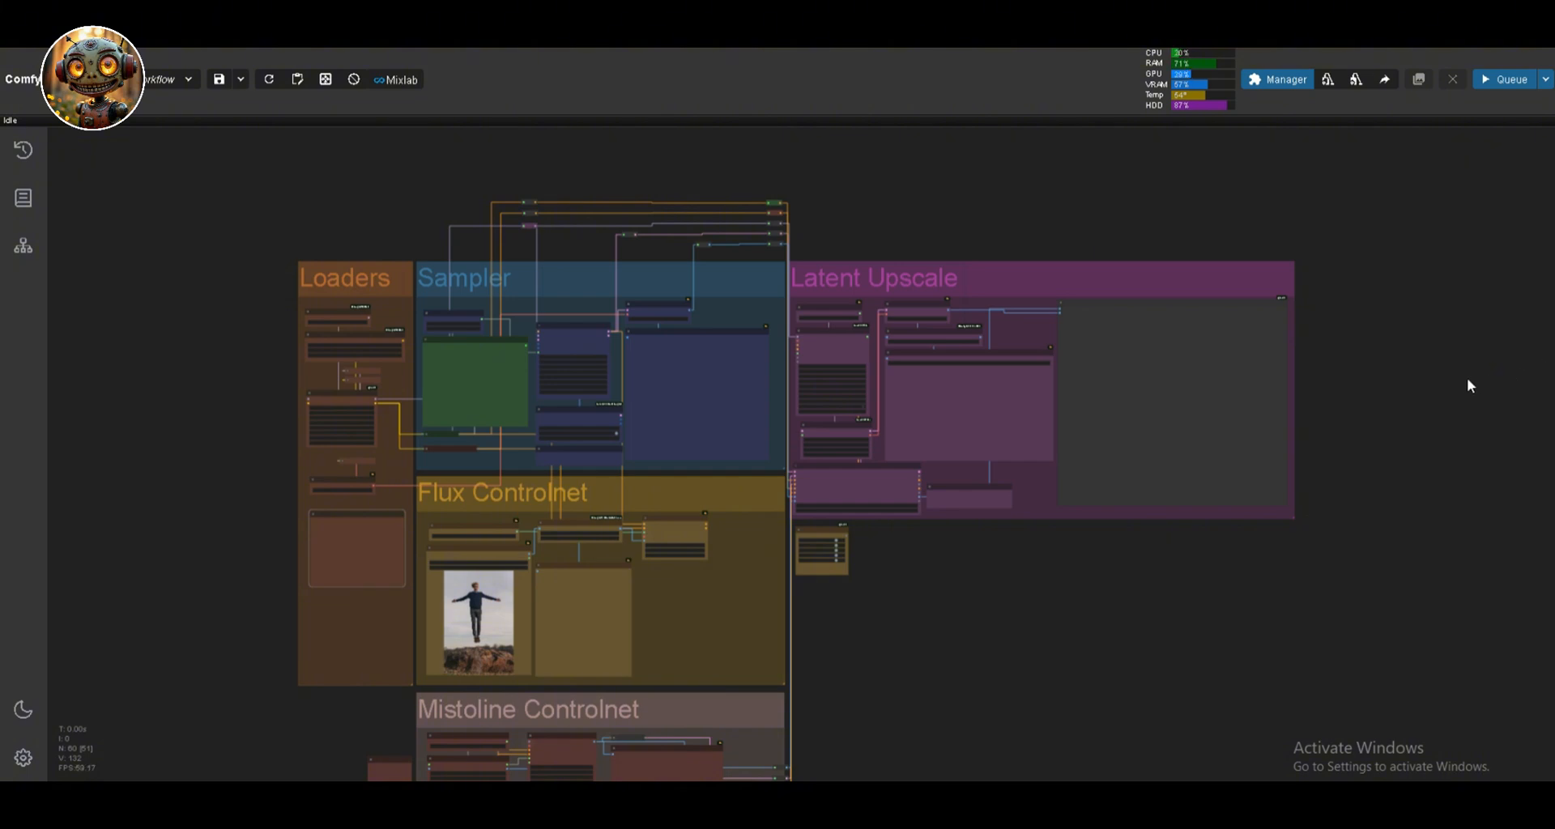
{"action": "left_click", "coordinate": [1283, 80]}
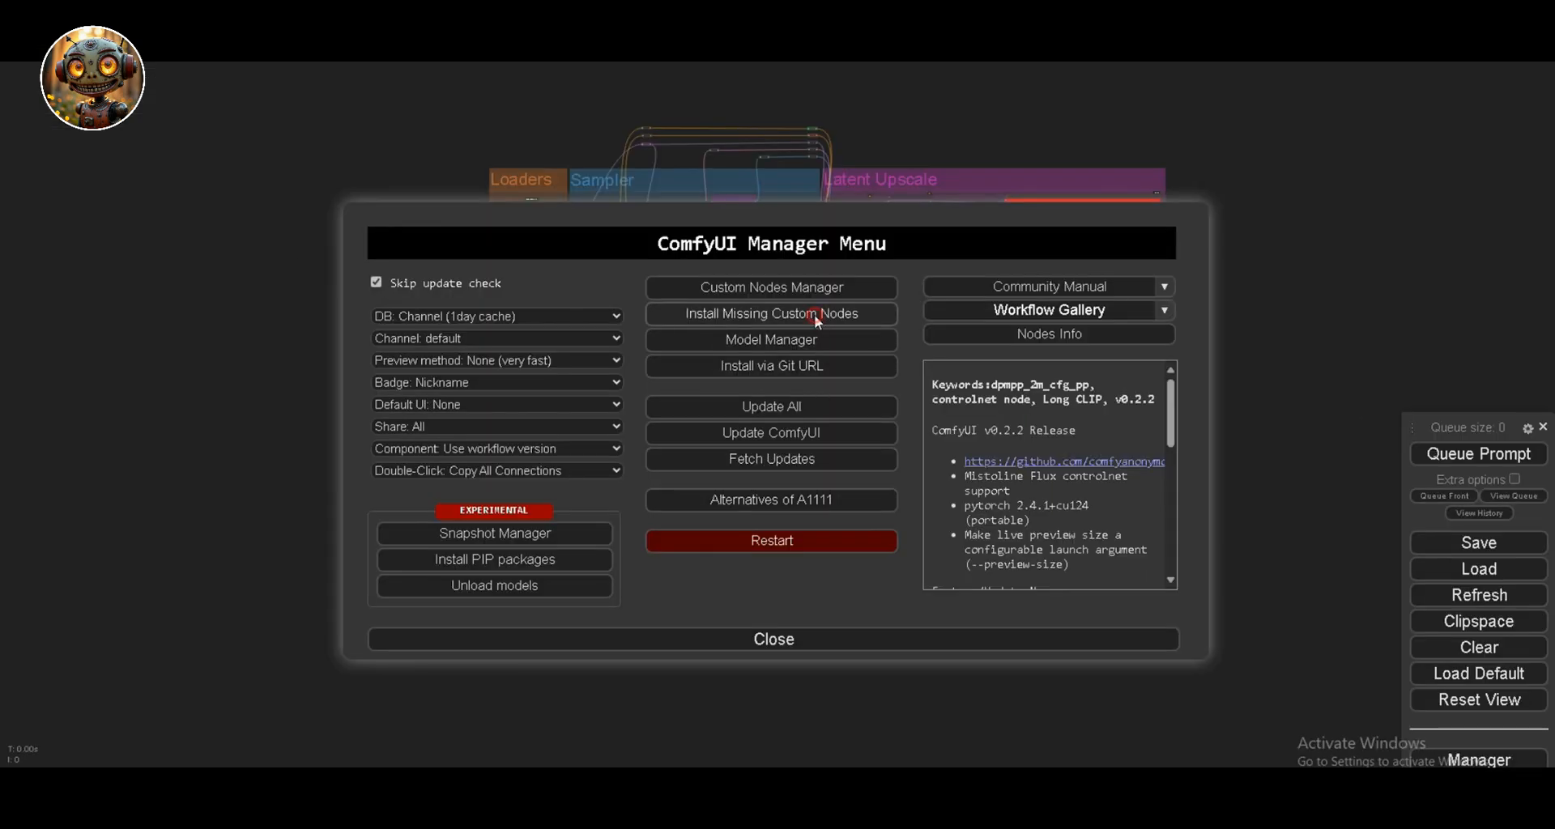
List the eight missing custom nodes and select all of them for installation
{"action": "left_click", "coordinate": [771, 315]}
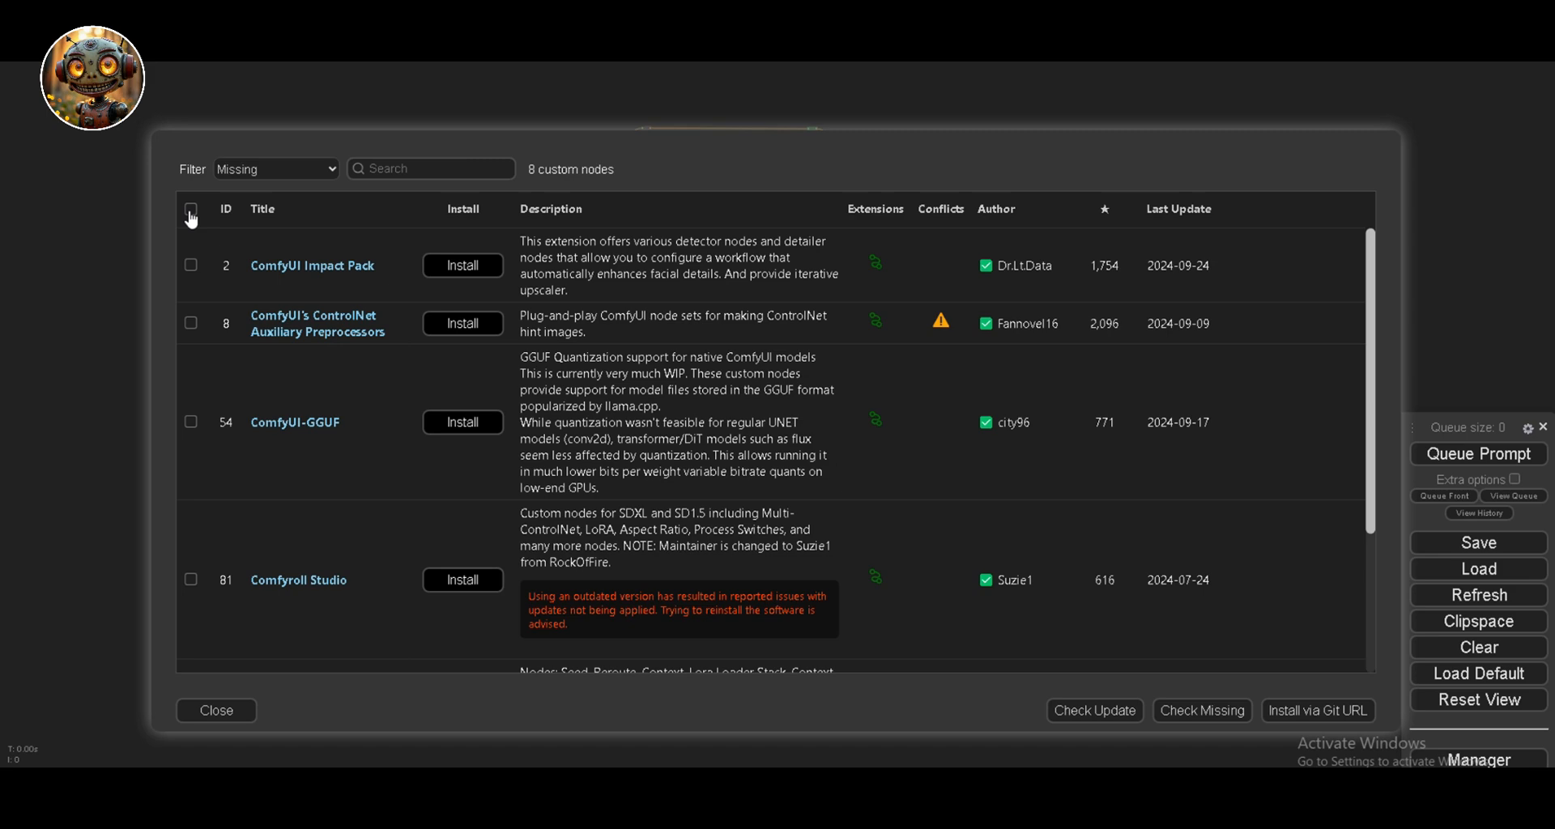
{"action": "left_click", "coordinate": [191, 209]}
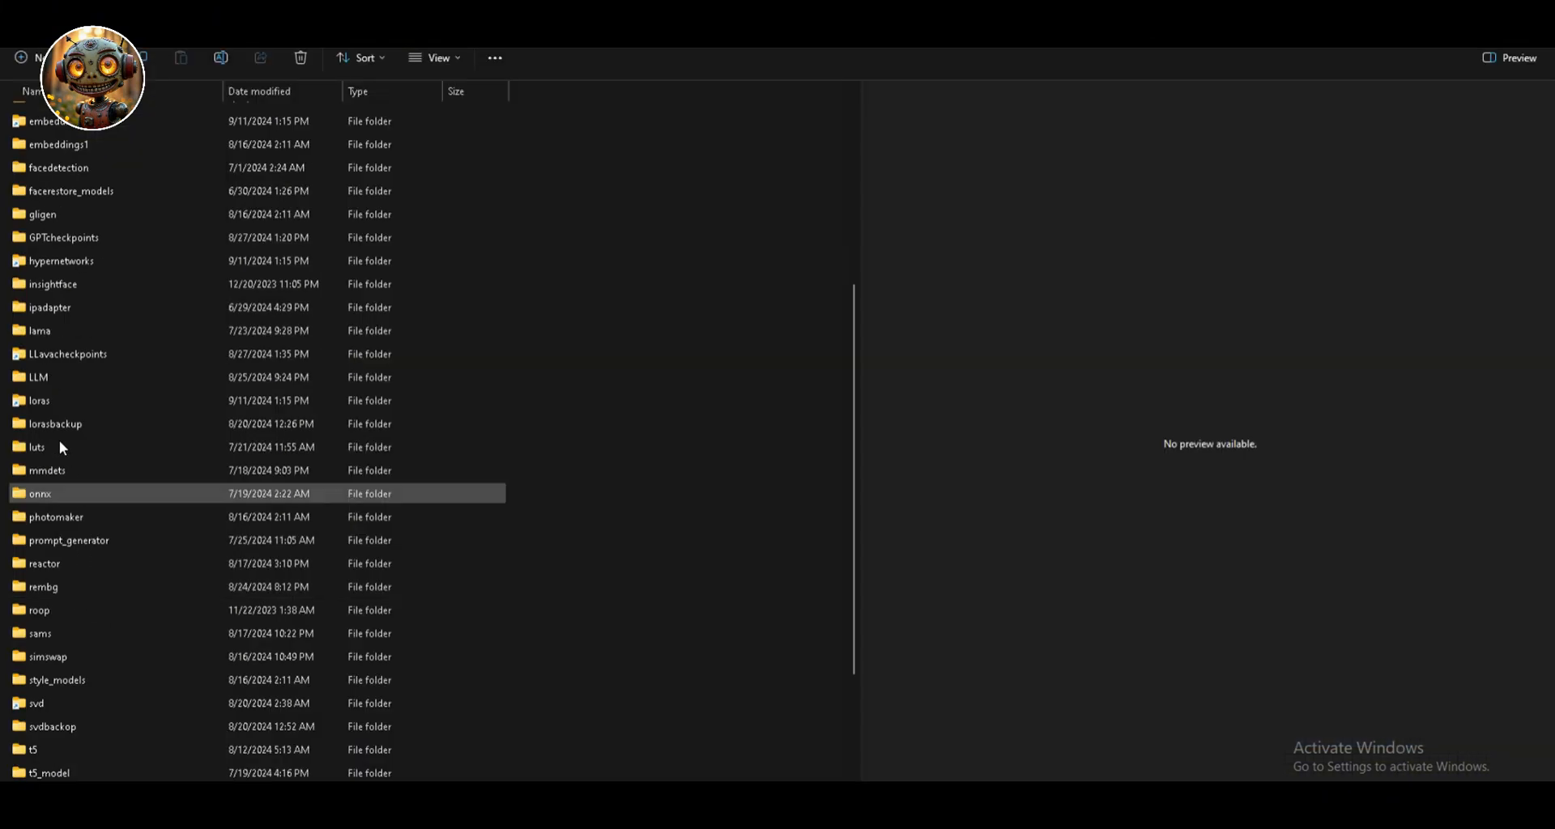
Browse into the models subfolders, ending in the vae folder
{"action": "double_click", "coordinate": [39, 400]}
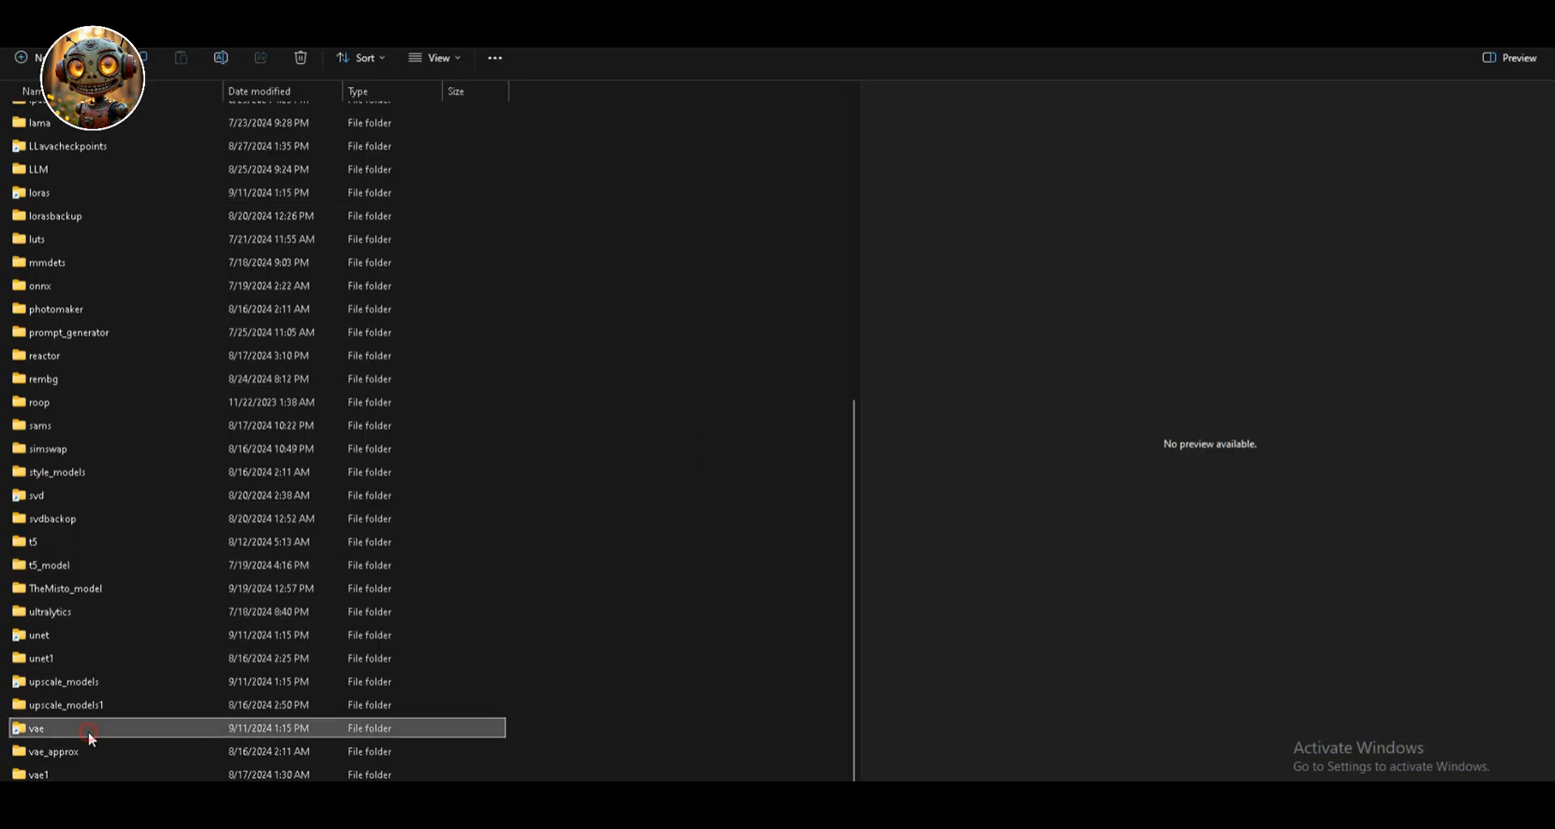
{"action": "double_click", "coordinate": [36, 729]}
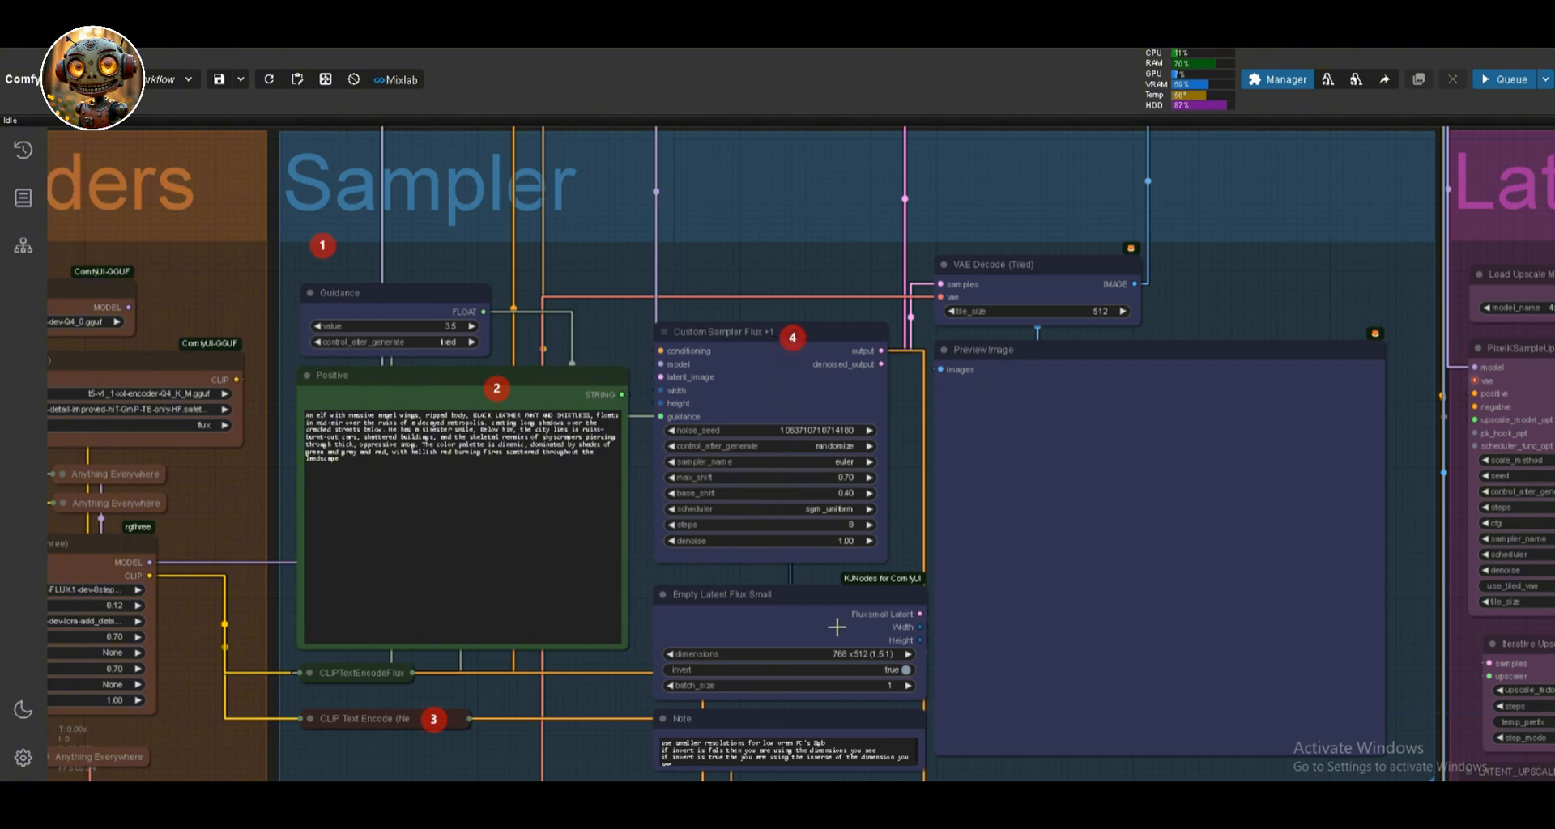
{"action": "mouse_move", "coordinate": [912, 587]}
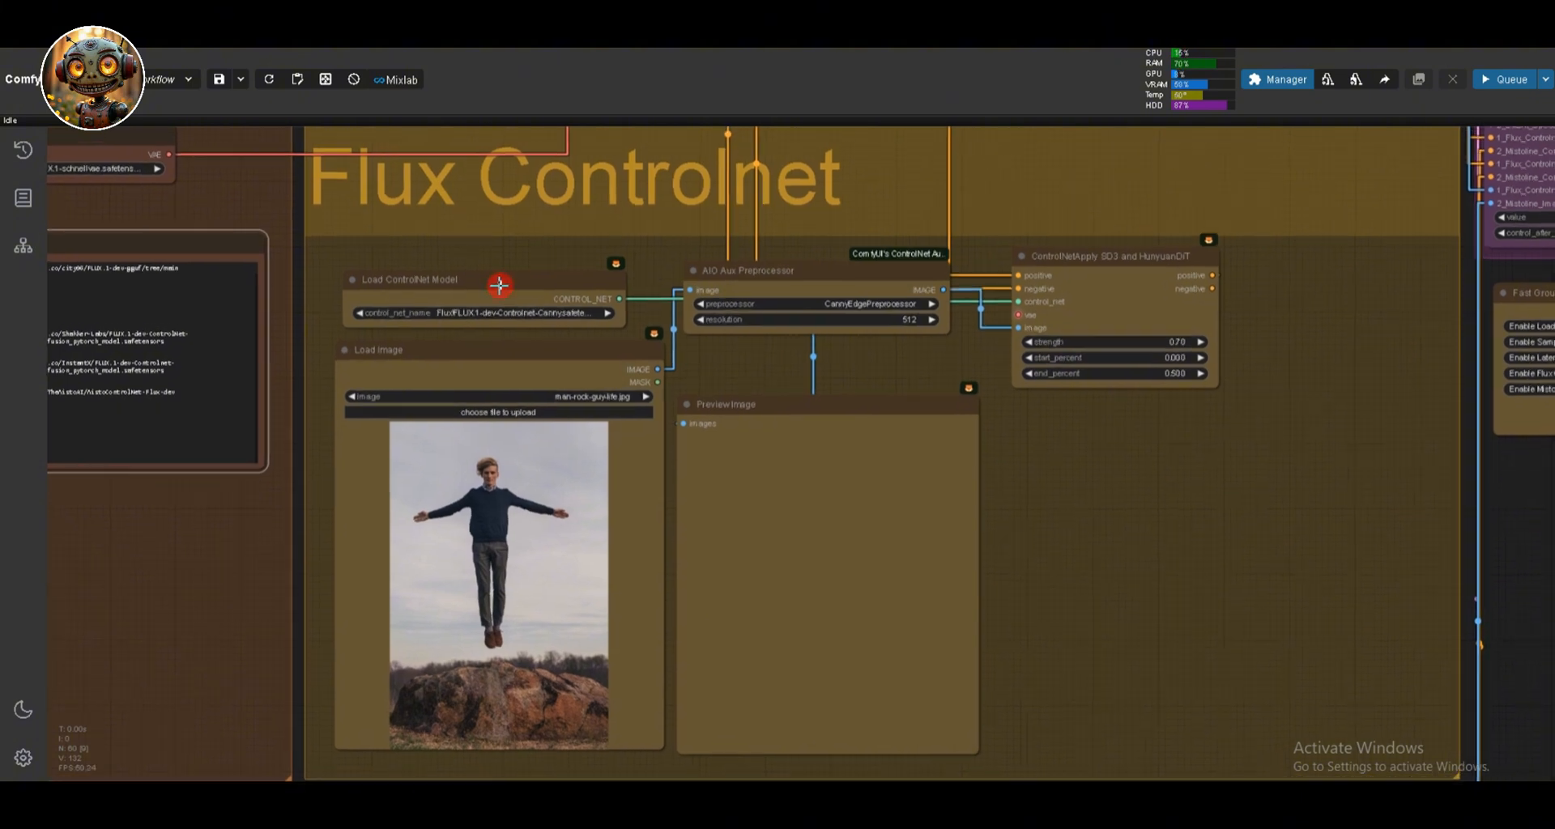
{"action": "mouse_move", "coordinate": [808, 449]}
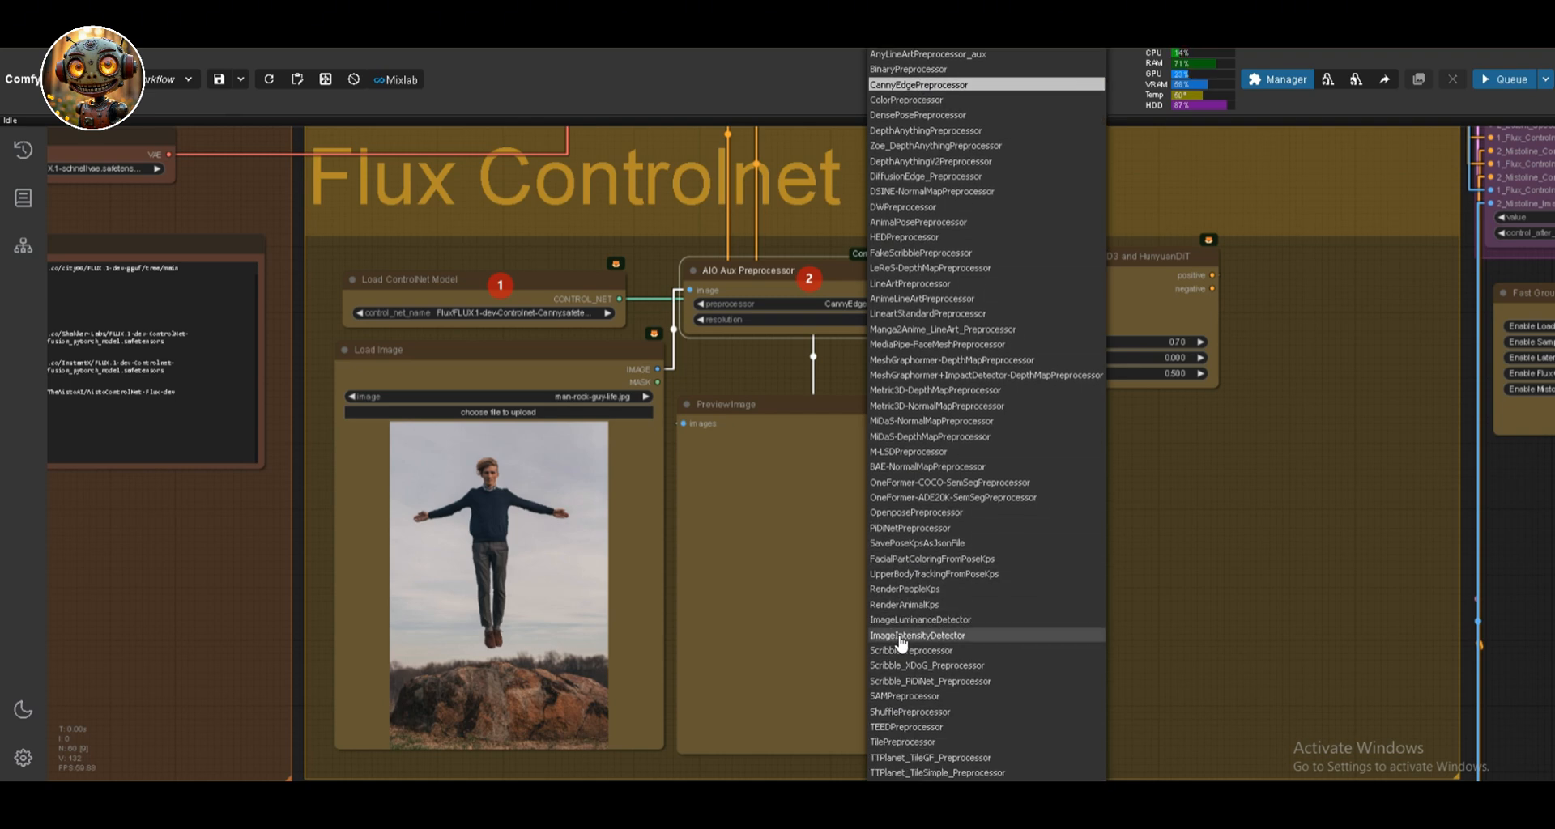
Choose CannyEdgePreprocessor in the AIO Aux Preprocessor node
{"action": "left_click", "coordinate": [916, 84]}
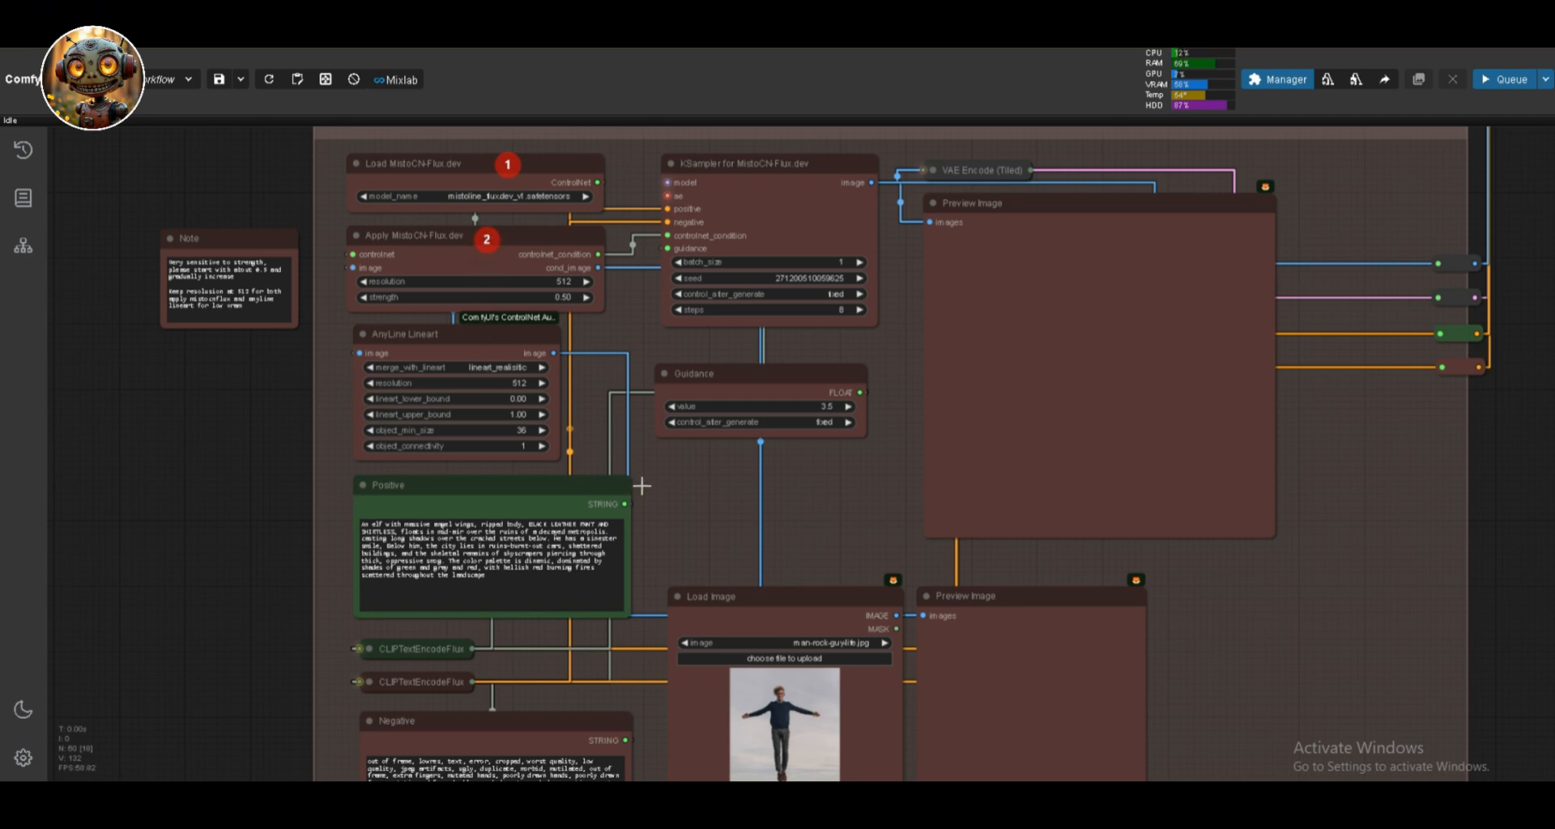
{"action": "mouse_move", "coordinate": [437, 342]}
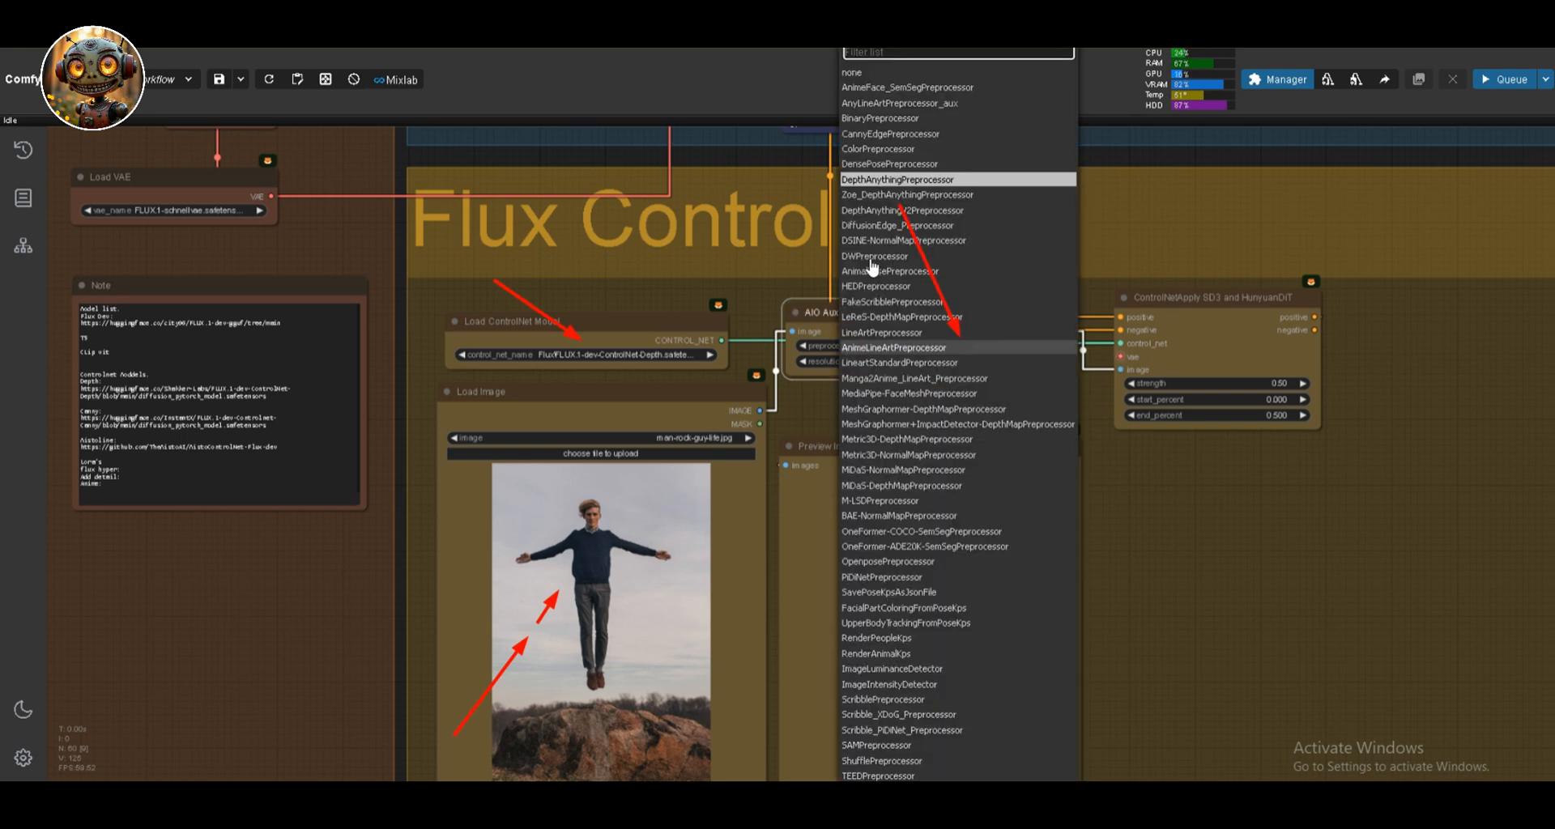
{"action": "mouse_move", "coordinate": [876, 178]}
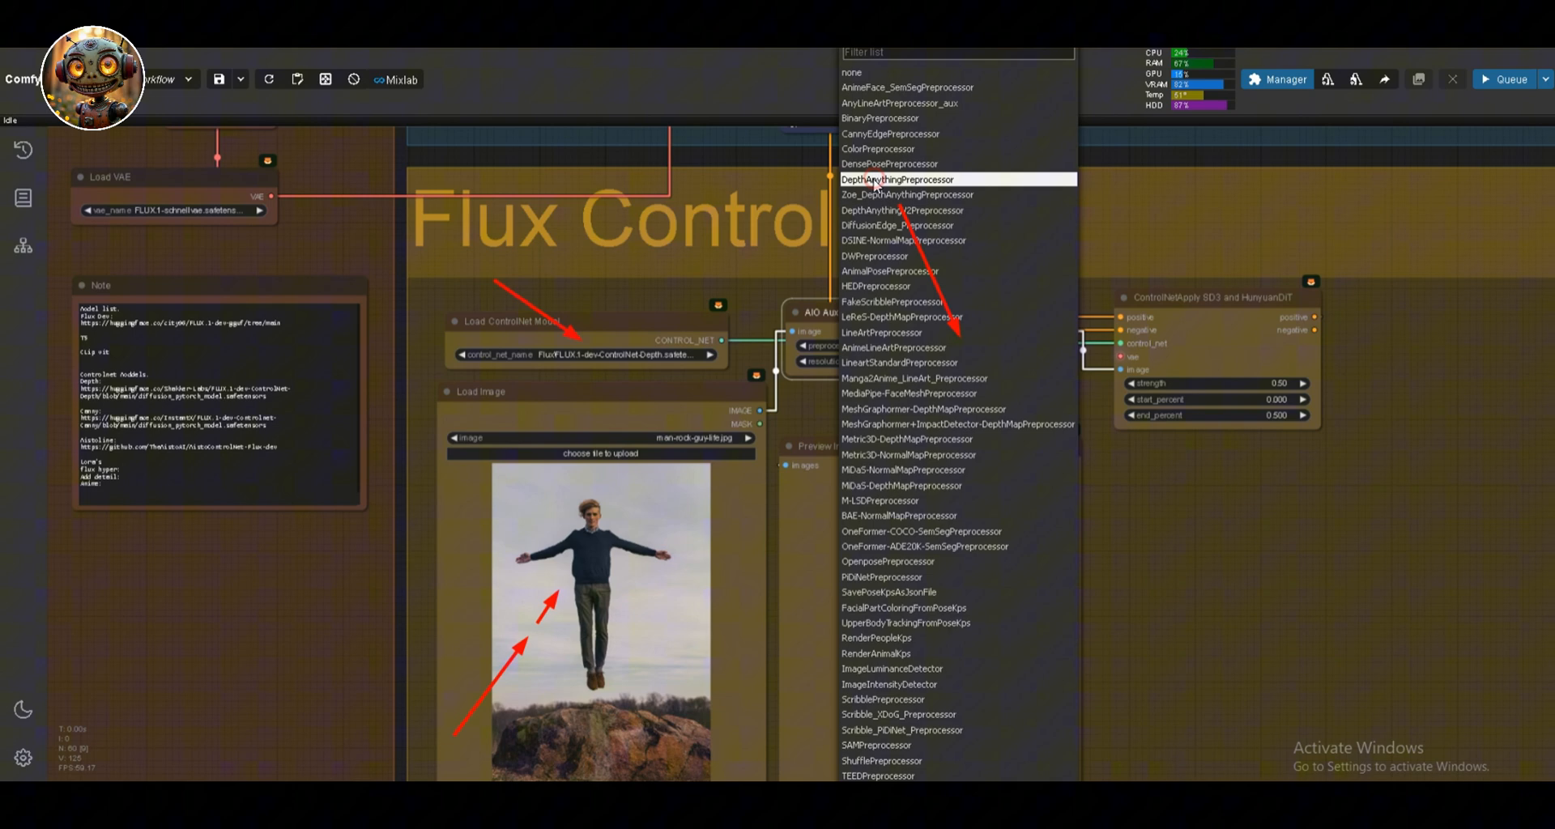
Switch the AIO Aux Preprocessor to DepthAnythingPreprocessor
{"action": "left_click", "coordinate": [897, 180]}
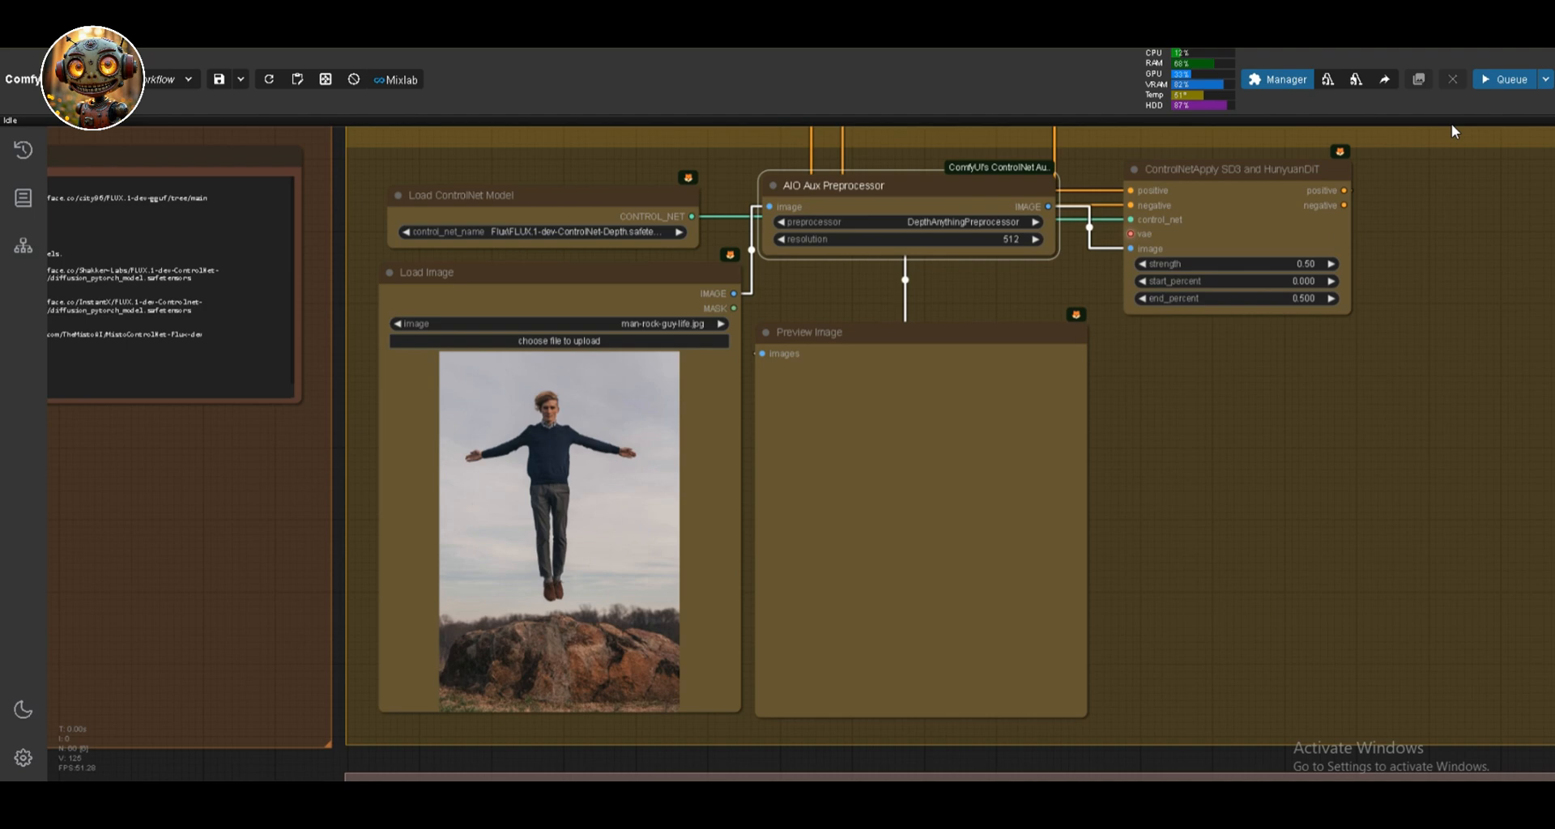
Enlarge the generated red-caped superhero image in the gallery viewer
{"action": "left_click", "coordinate": [86, 730]}
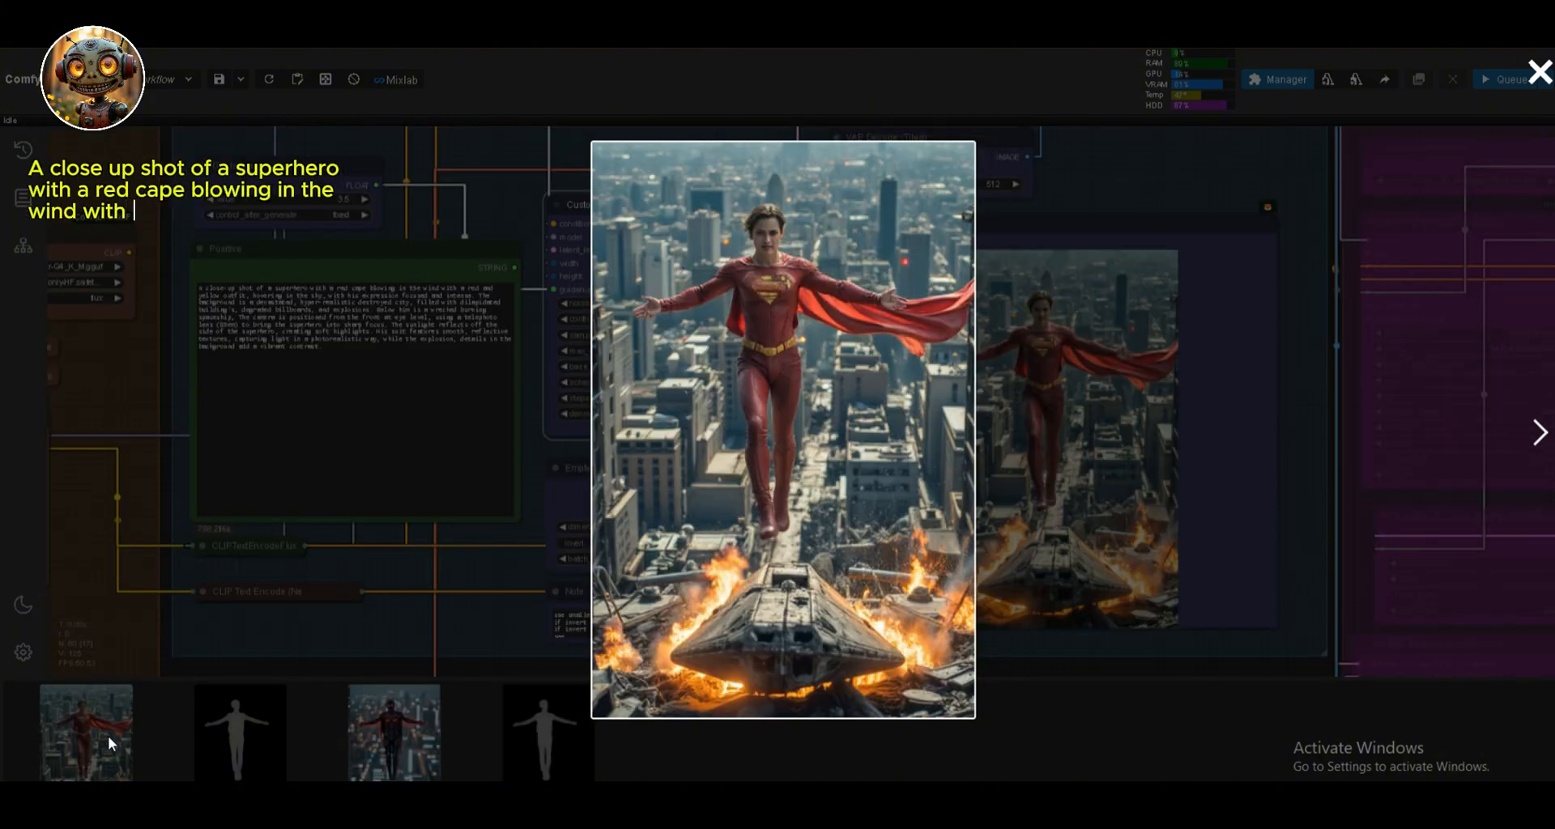
Write the superhero-over-destroyed-city prompt, then close the enlarged image view
{"action": "type", "text": "a red and yellow outfit, hovering in the sky, with his expression focused and intense."}
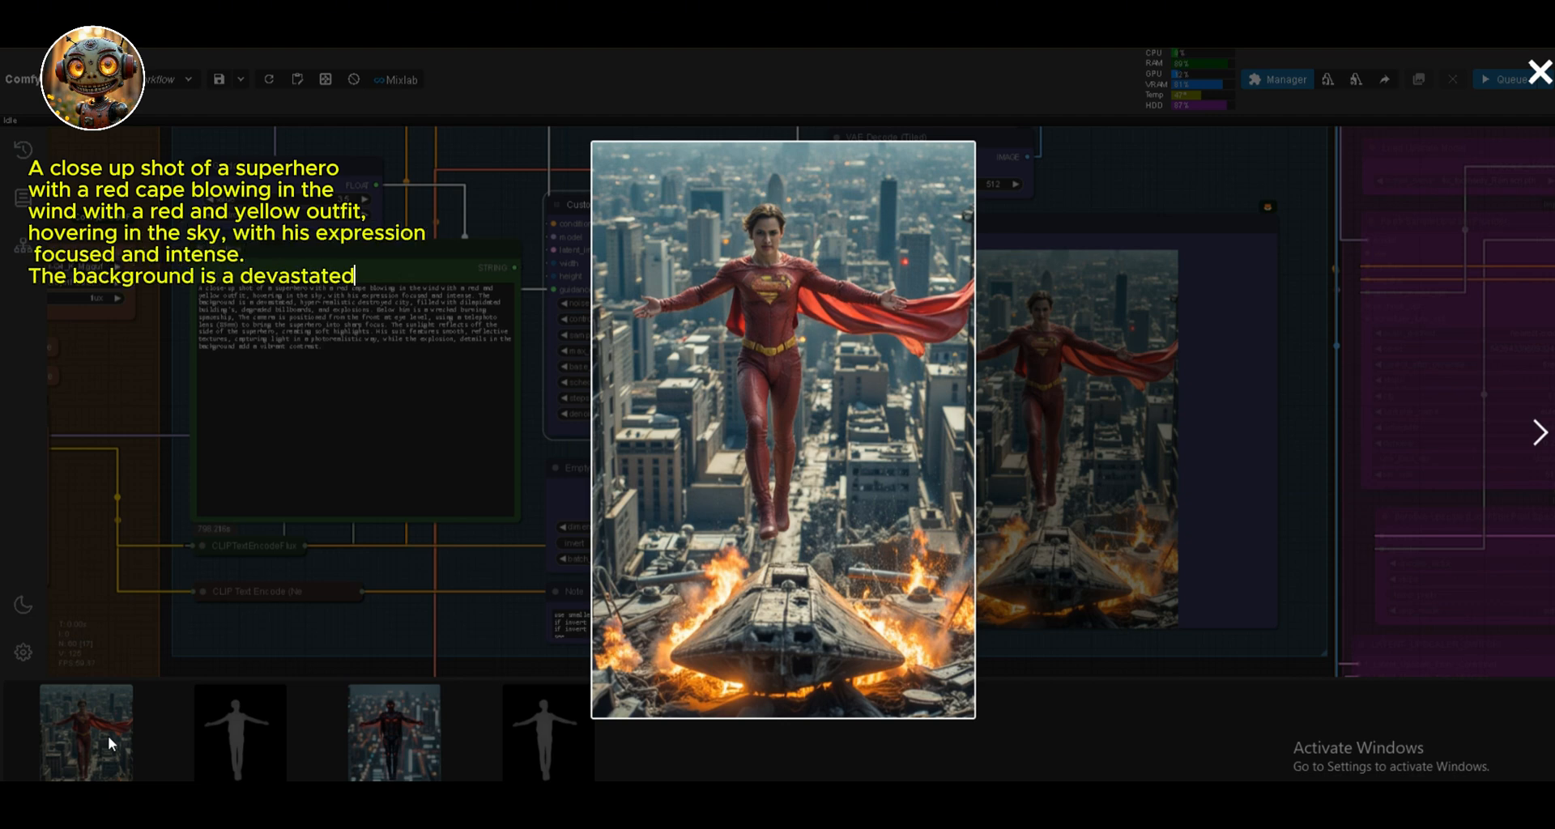
{"action": "type", "text": ", hyper realistic destroyed city, filled with dilapidated buil"}
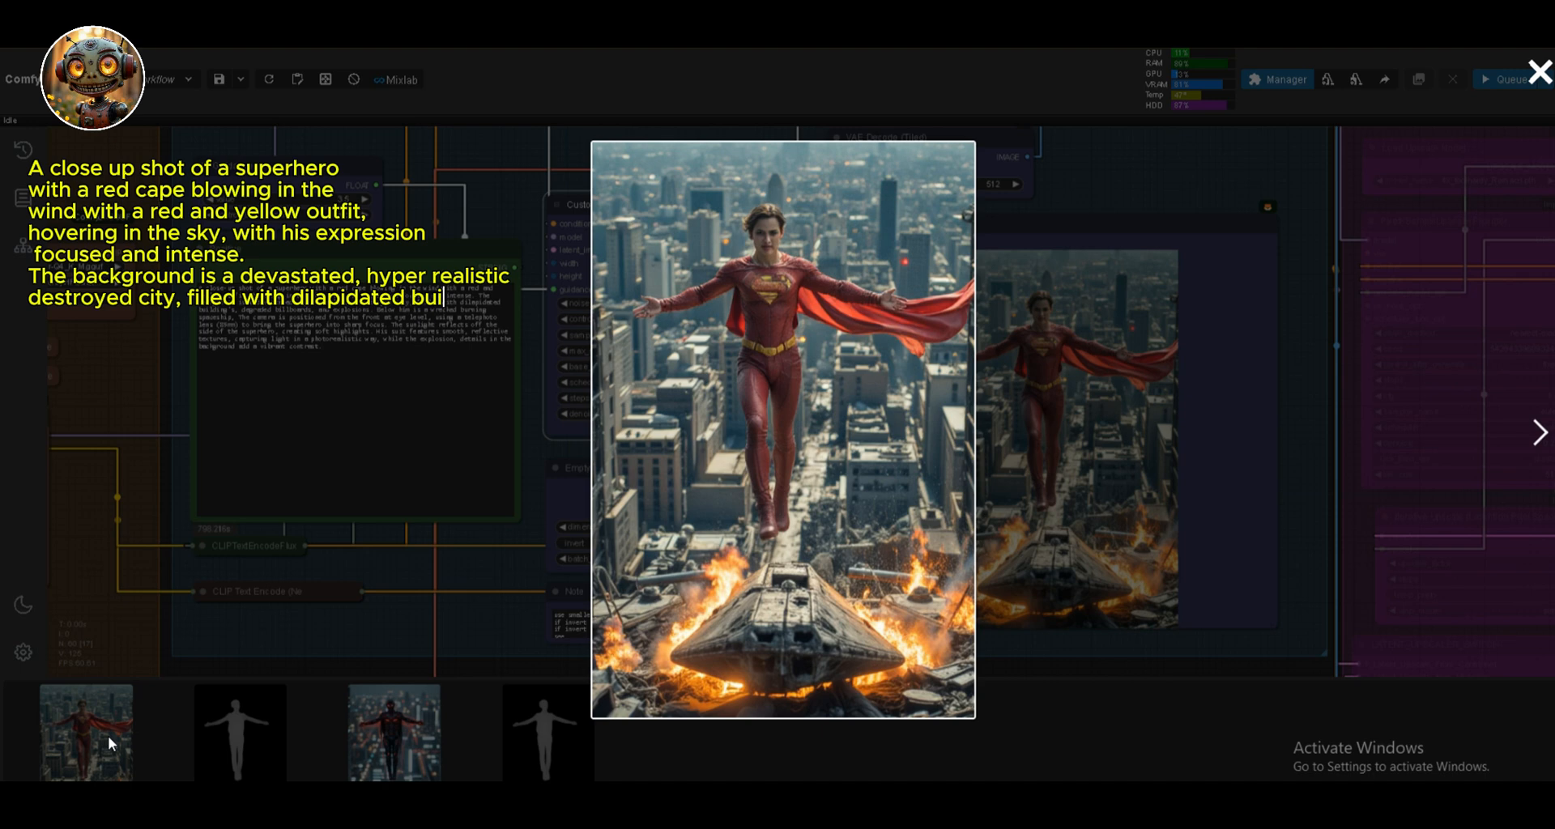
{"action": "type", "text": "lding's, degraded billboards, and explosions. Below him is a wrecked burning spaceship,"}
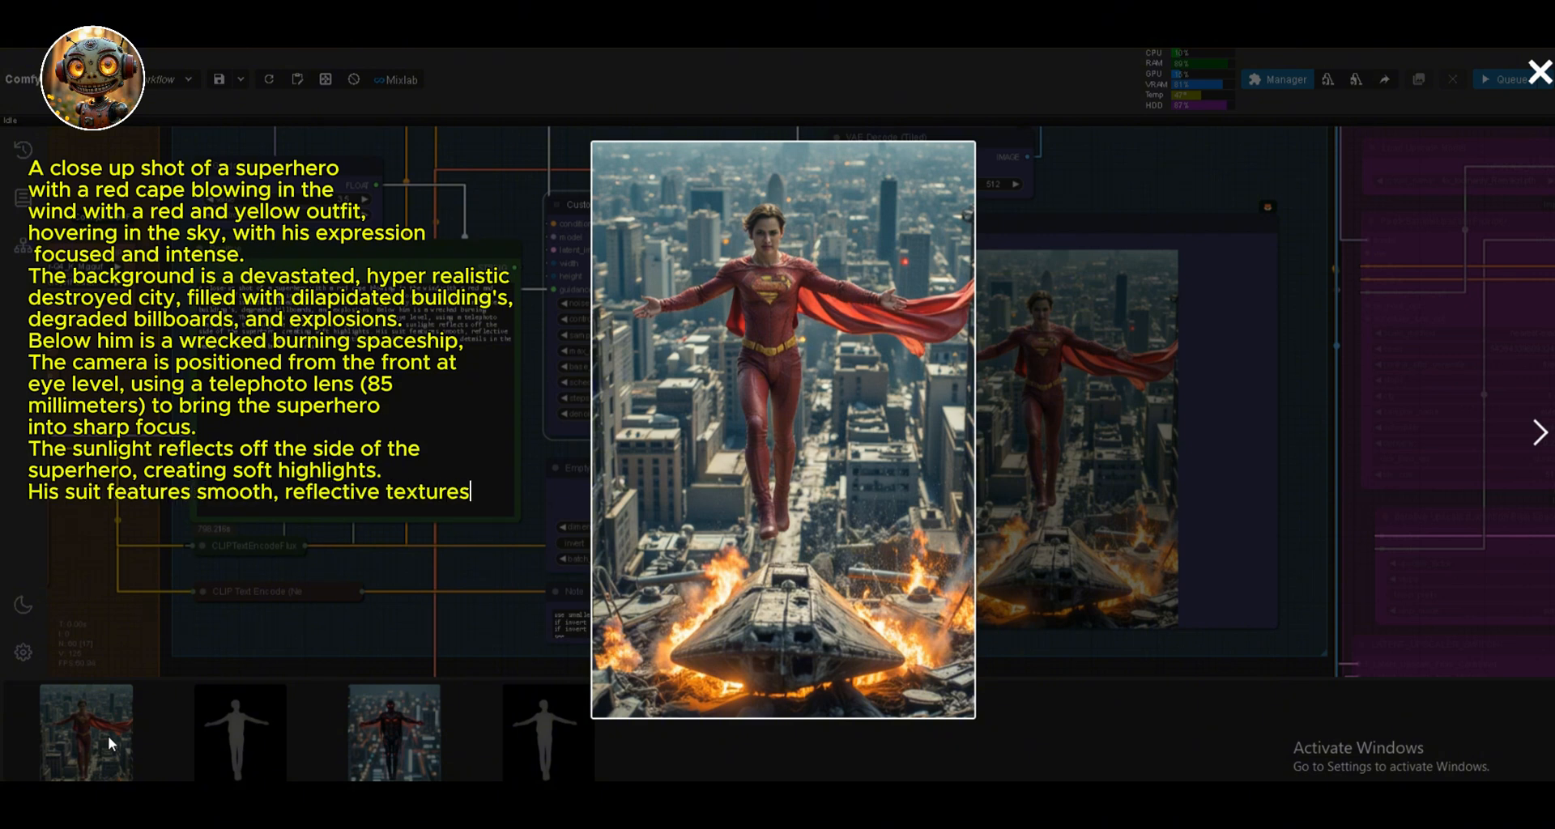
{"action": "type", "text": "capturing light in a photorealistic way, while the explo"}
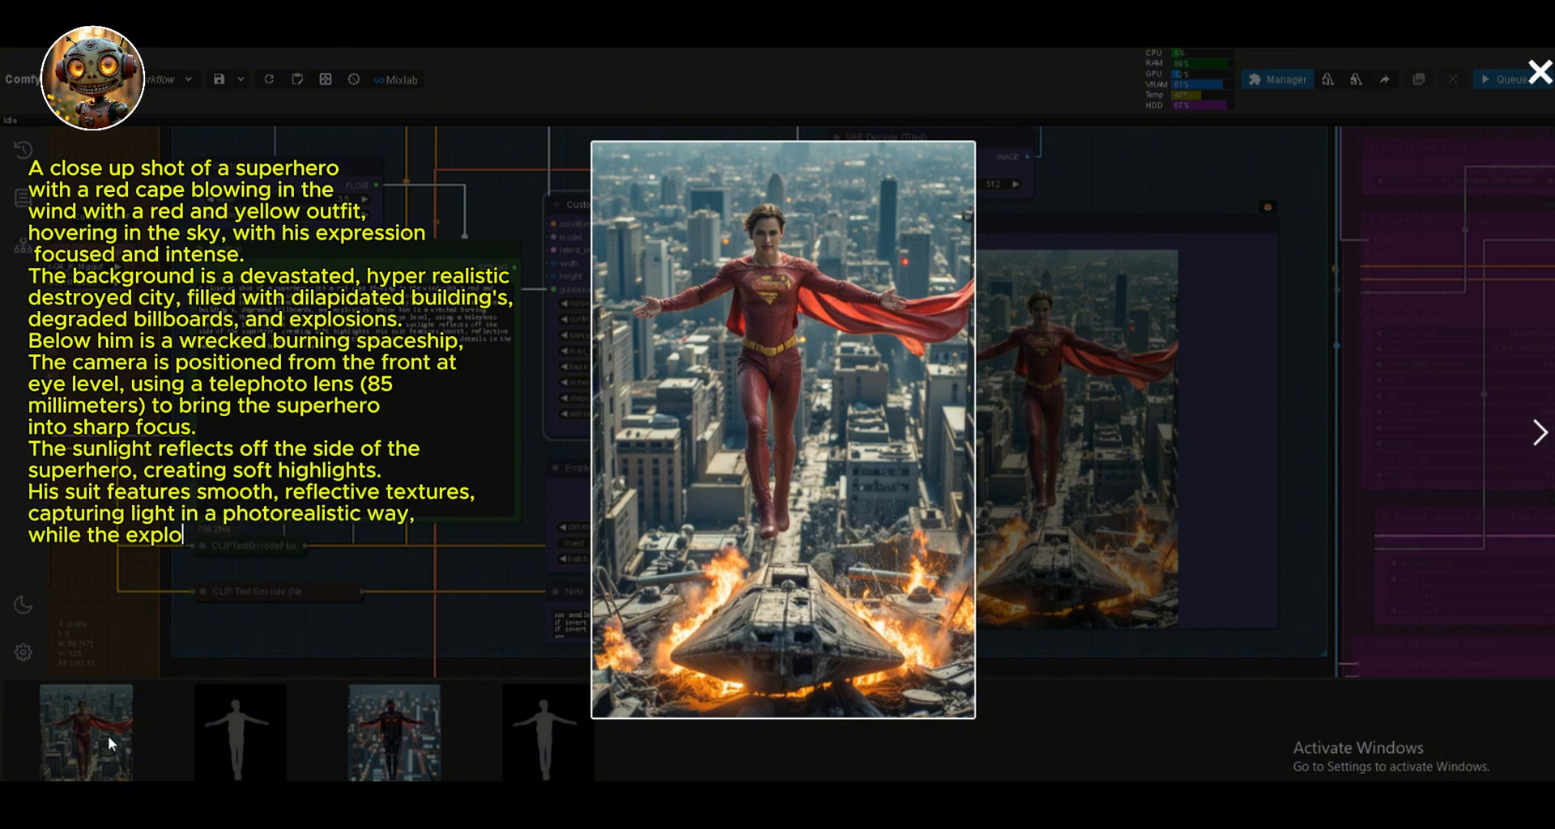
{"action": "type", "text": "sion, details in the background add a vibrant contrast."}
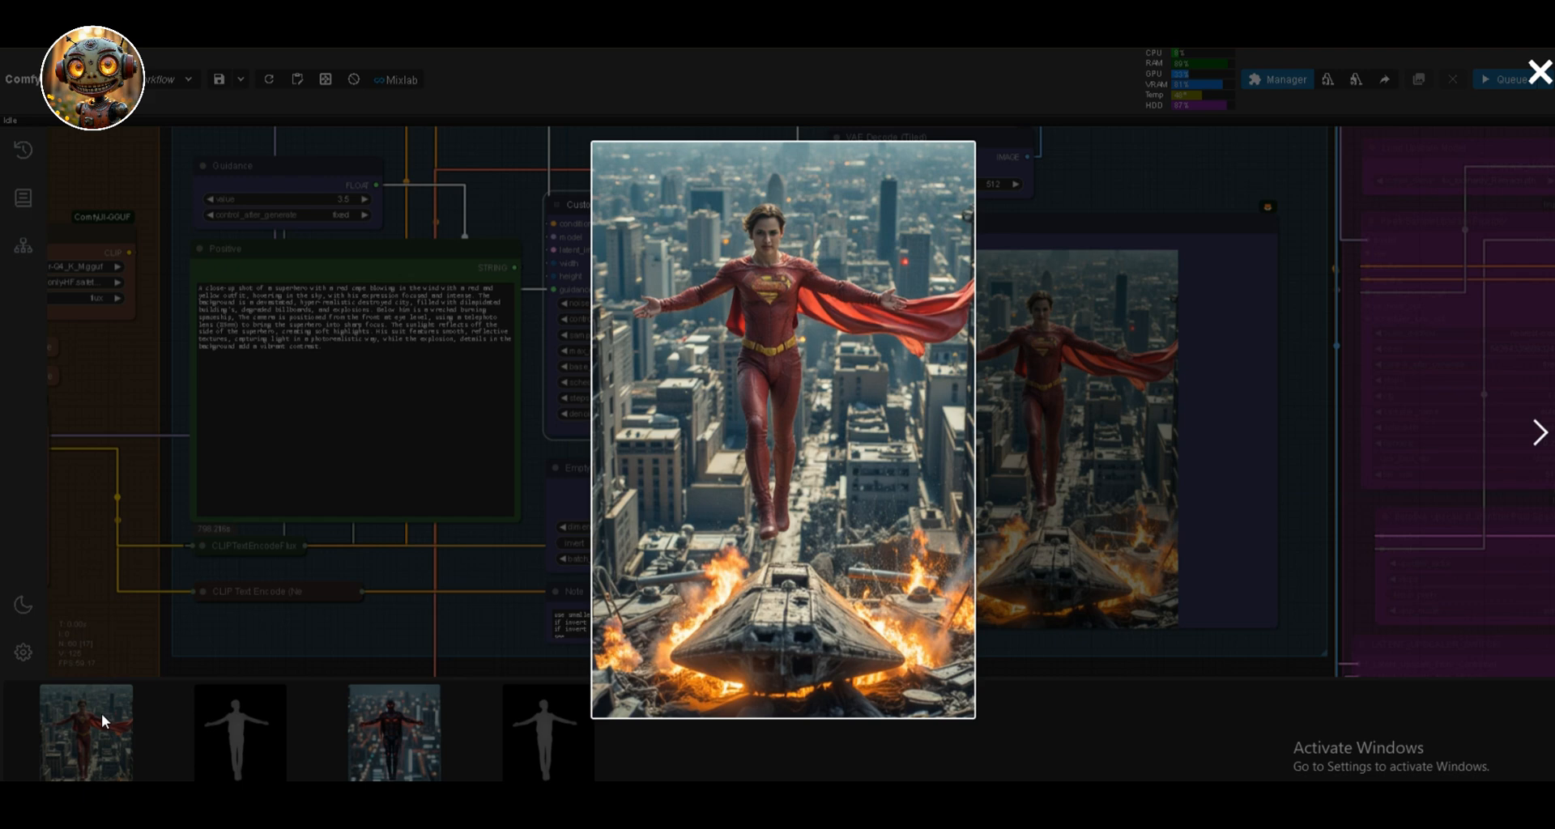
{"action": "left_click", "coordinate": [1535, 69]}
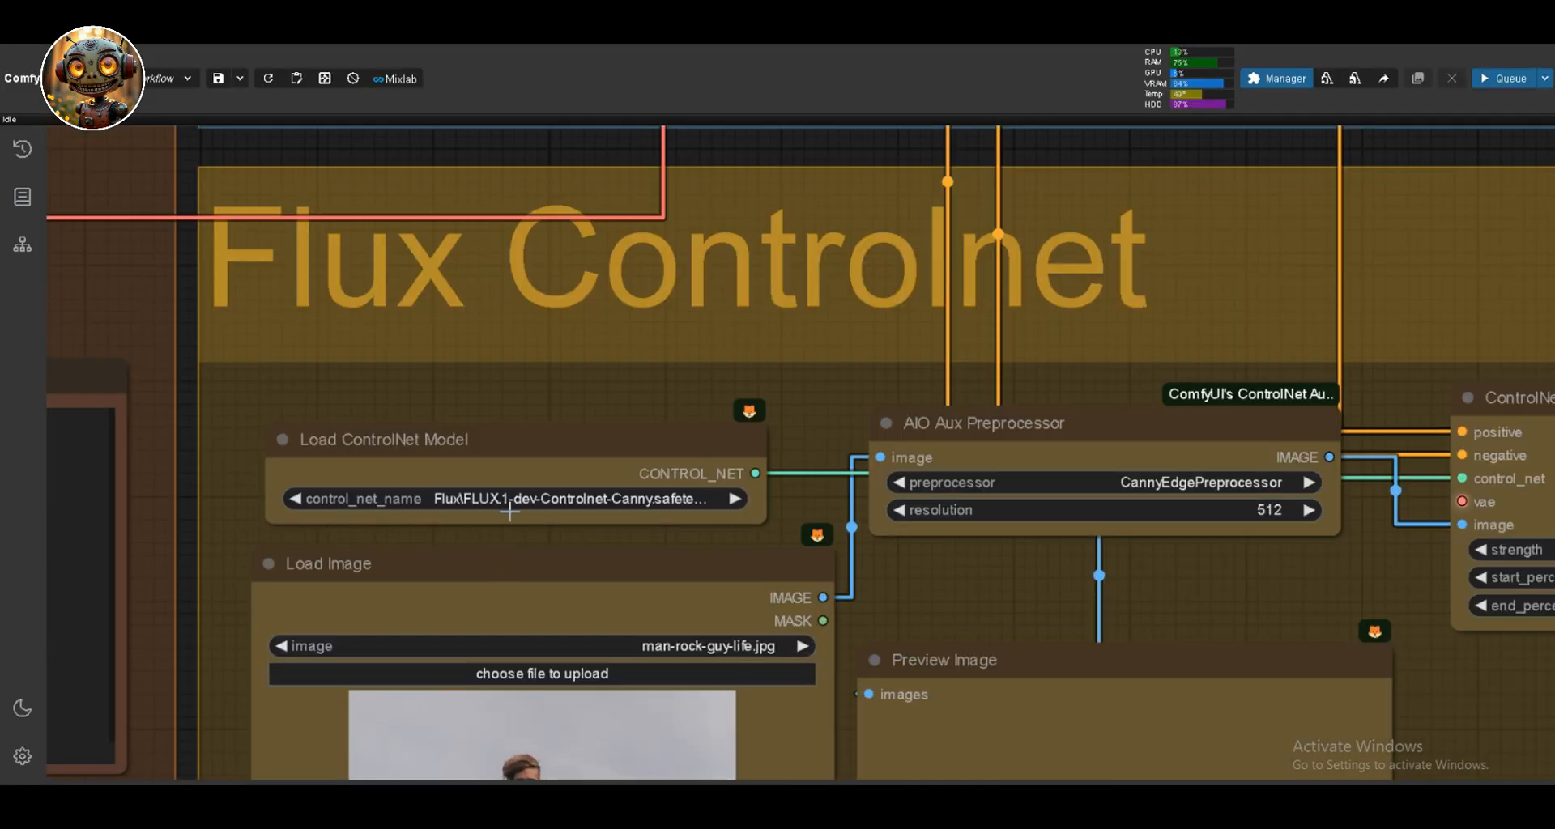
Set control_net_name to FLUX.1-dev-Controlnet-Canny.safetensors
{"action": "left_click", "coordinate": [510, 498]}
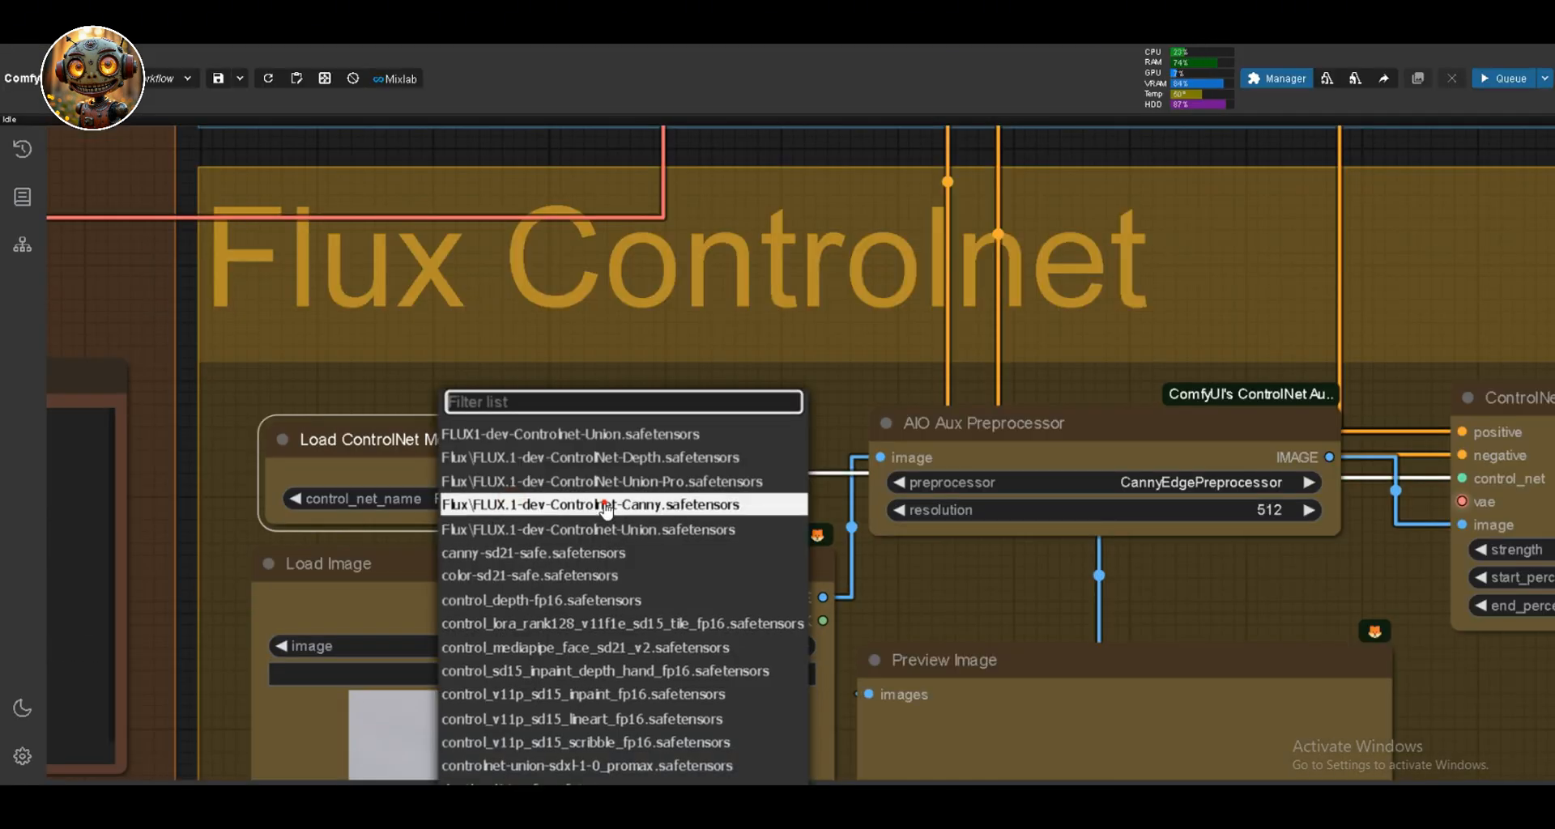
{"action": "left_click", "coordinate": [605, 505]}
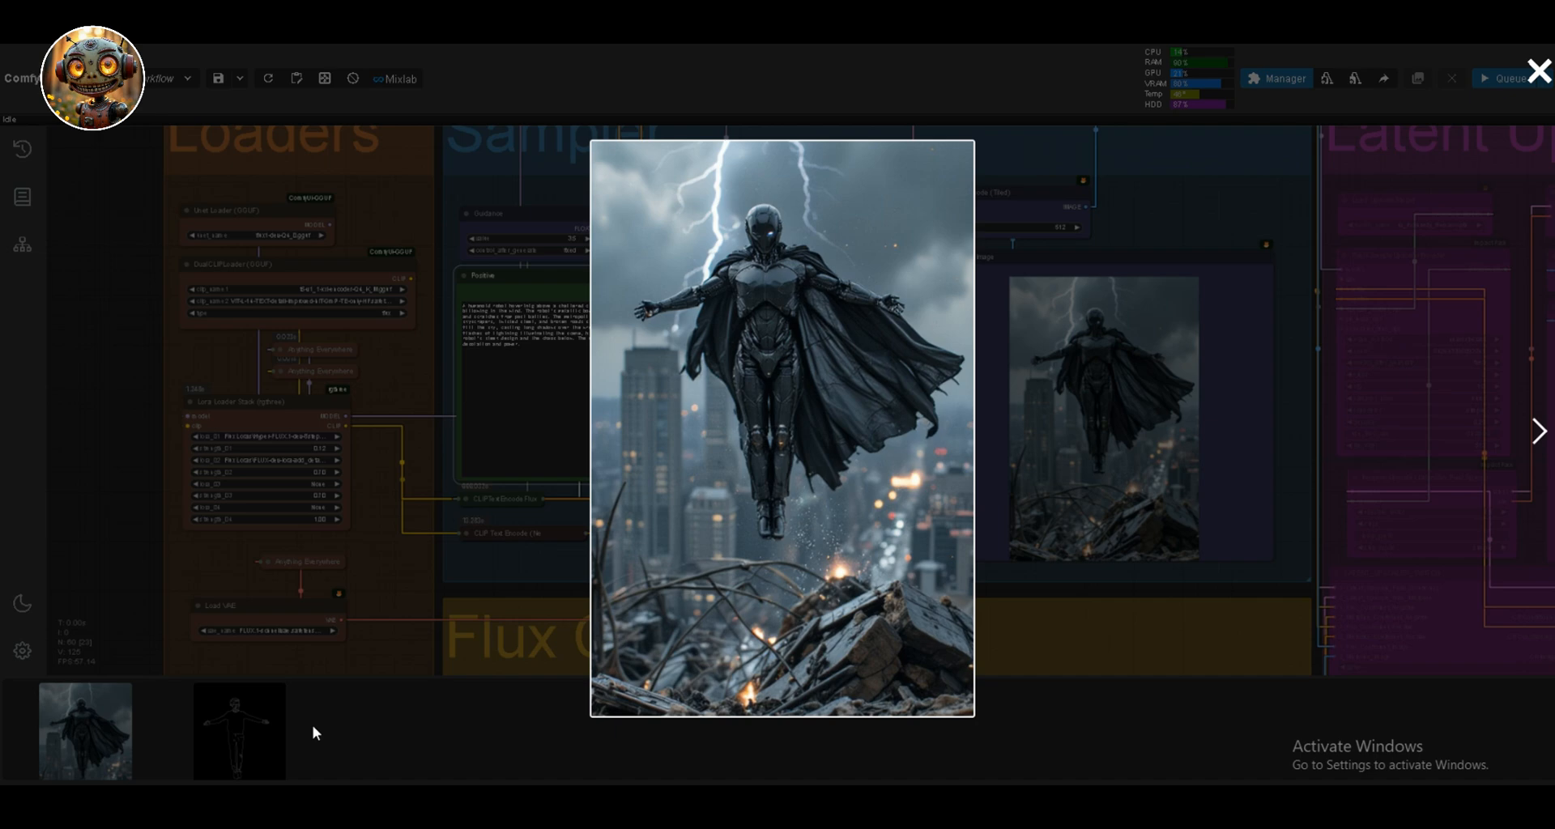
{"action": "mouse_move", "coordinate": [460, 660]}
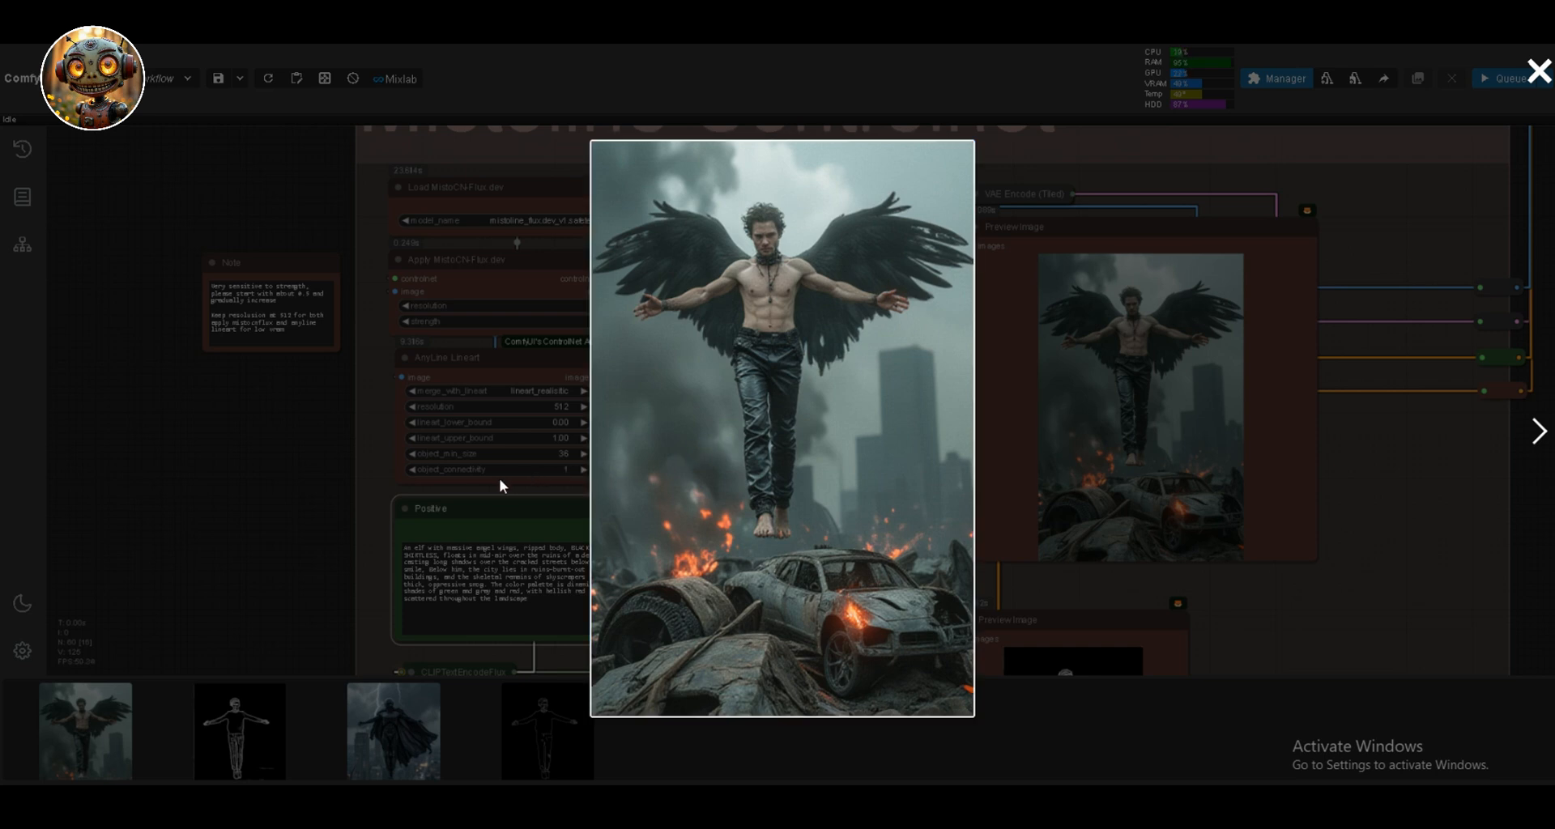
{"action": "mouse_move", "coordinate": [409, 519]}
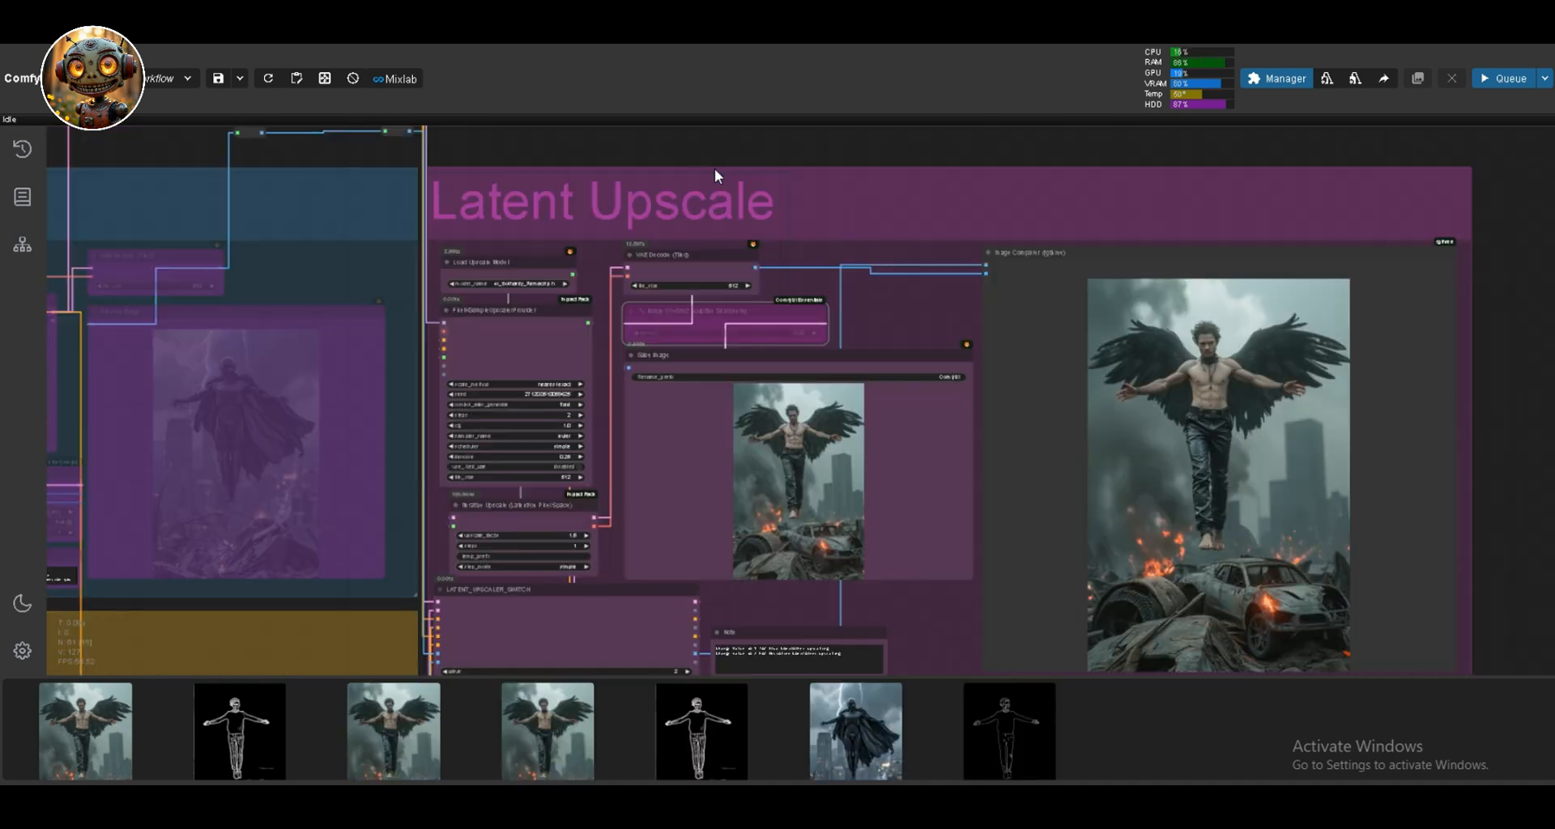
{"action": "mouse_move", "coordinate": [1048, 135]}
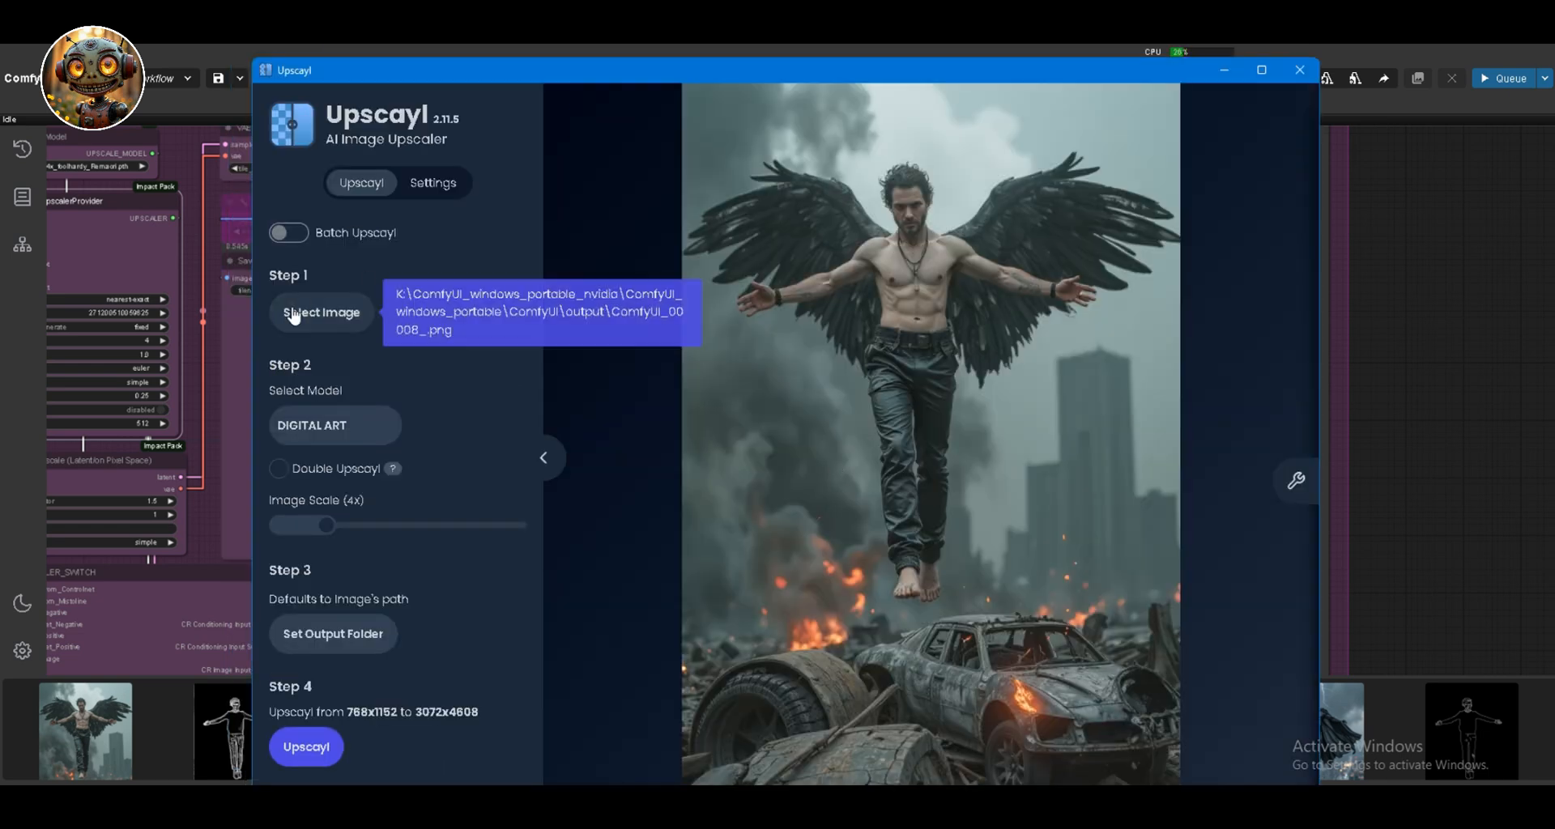
{"action": "mouse_move", "coordinate": [318, 642]}
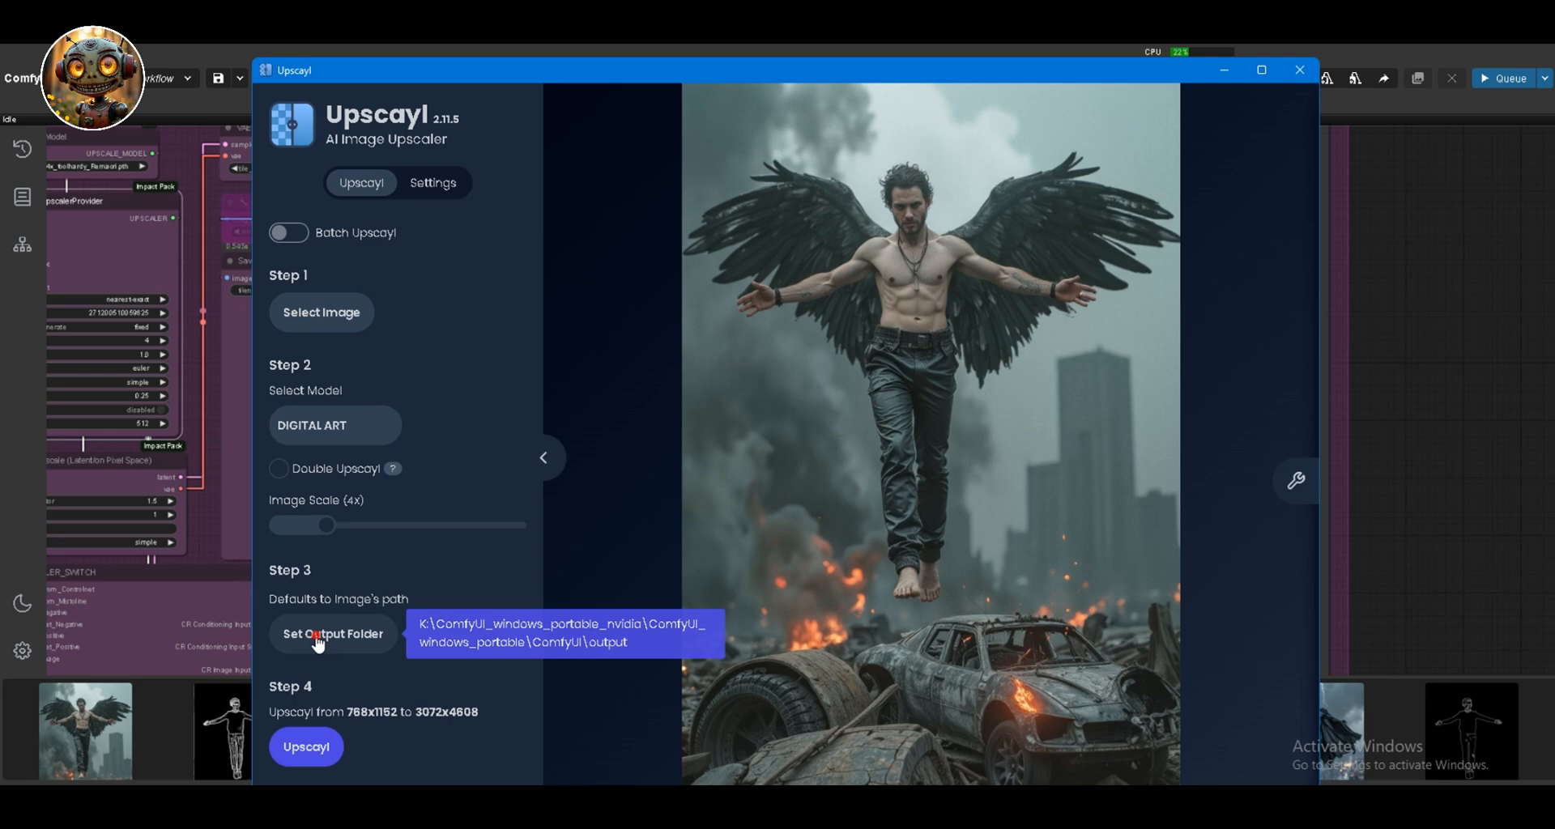
Start the 4x Digital Art upscale of the winged man image to 3072x4608
{"action": "left_click", "coordinate": [306, 747]}
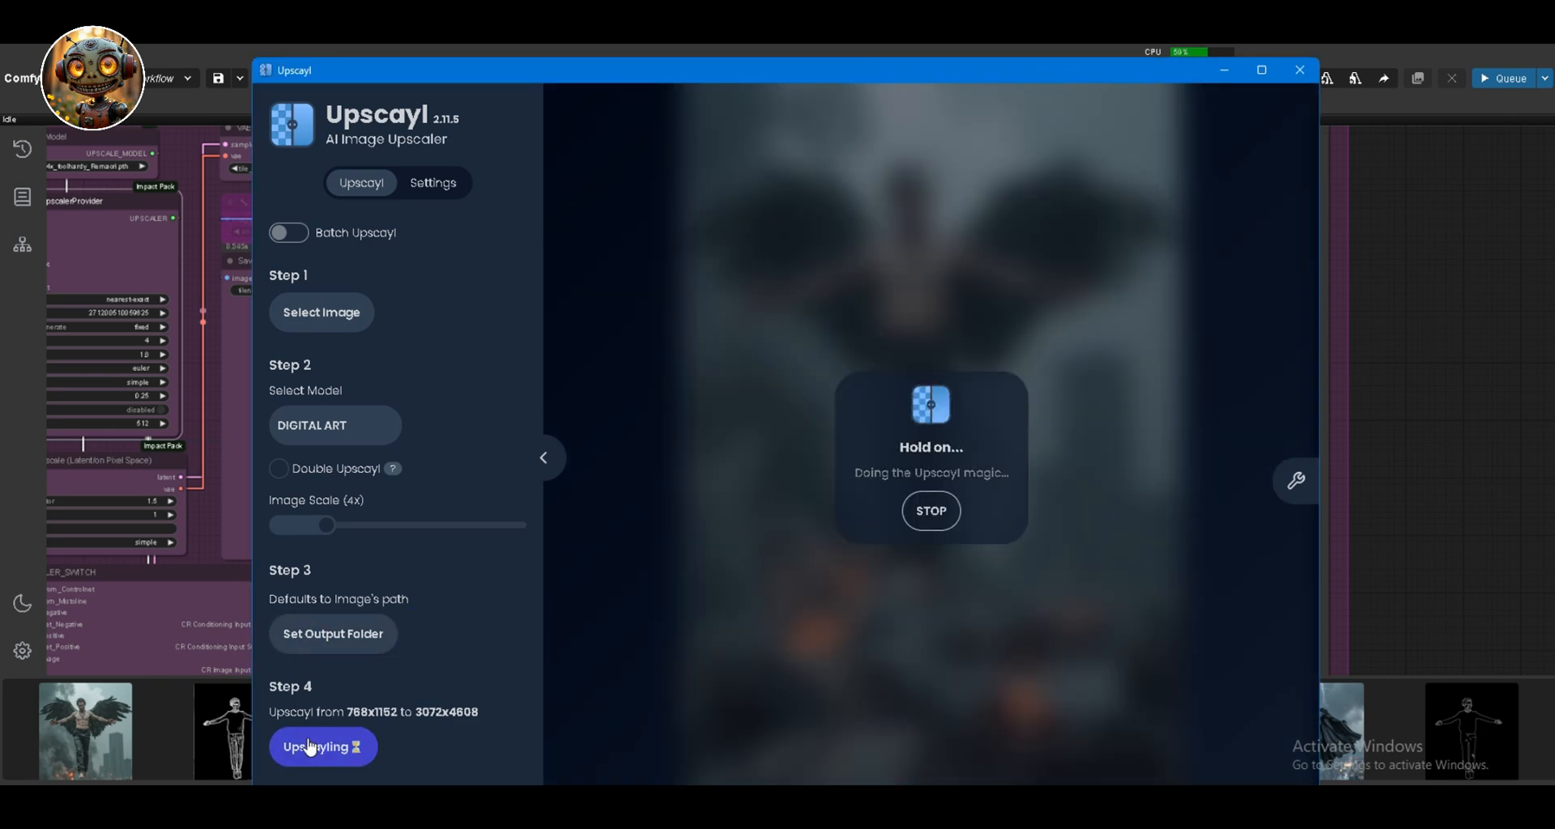